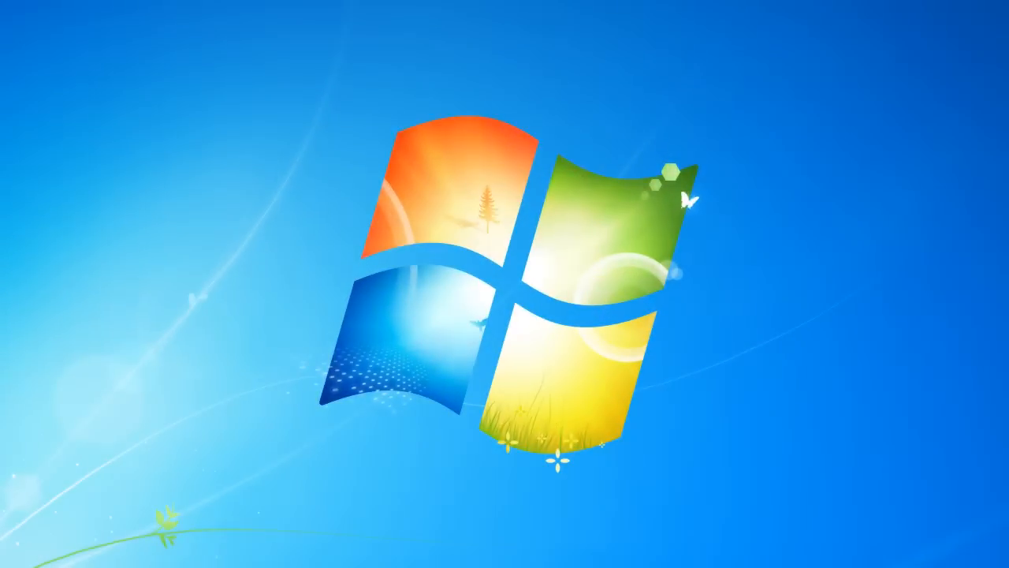
{"action": "mouse_move", "coordinate": [544, 298]}
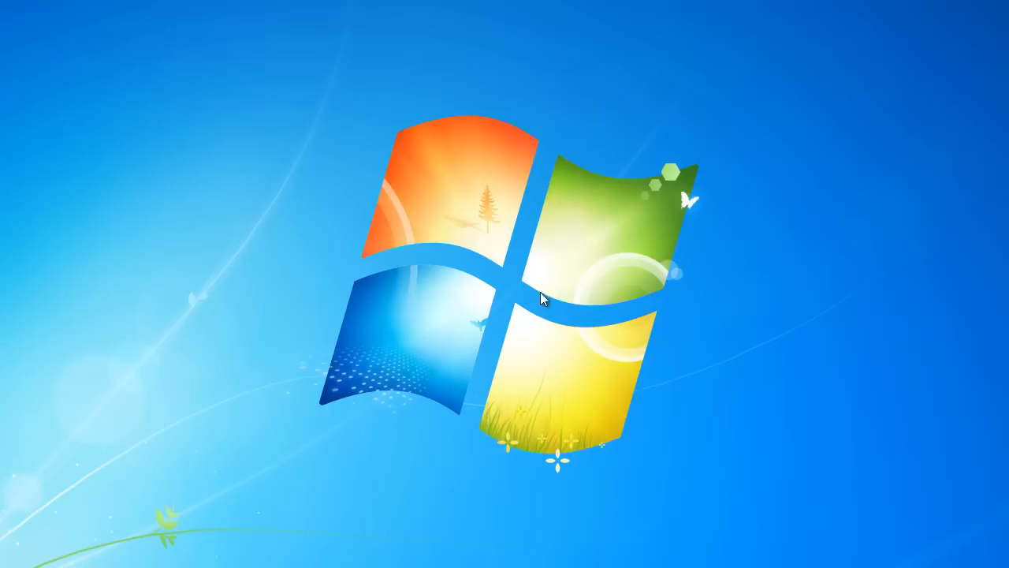
Create a desktop folder named 'Ipod Music Backup' and move it to the top-right corner
{"action": "right_click", "coordinate": [543, 298]}
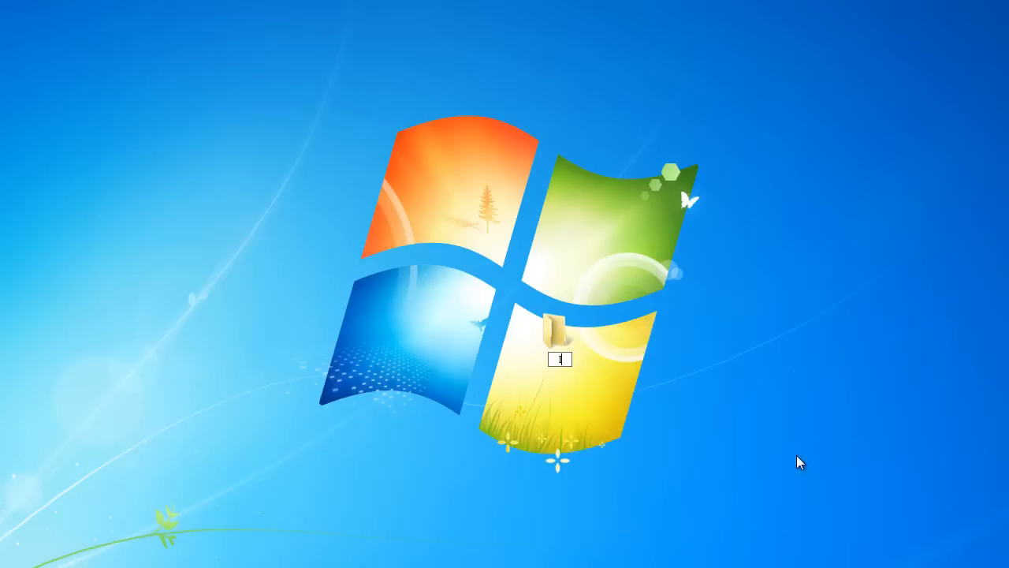
{"action": "type", "text": "Ipod Music Backup"}
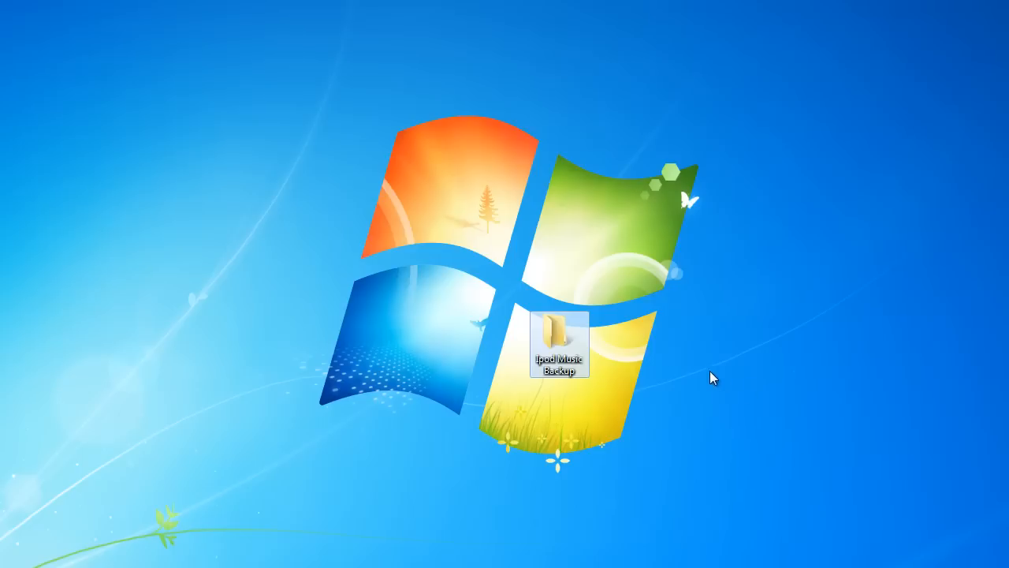
{"action": "left_click_drag", "start_coordinate": [559, 347], "coordinate": [834, 110]}
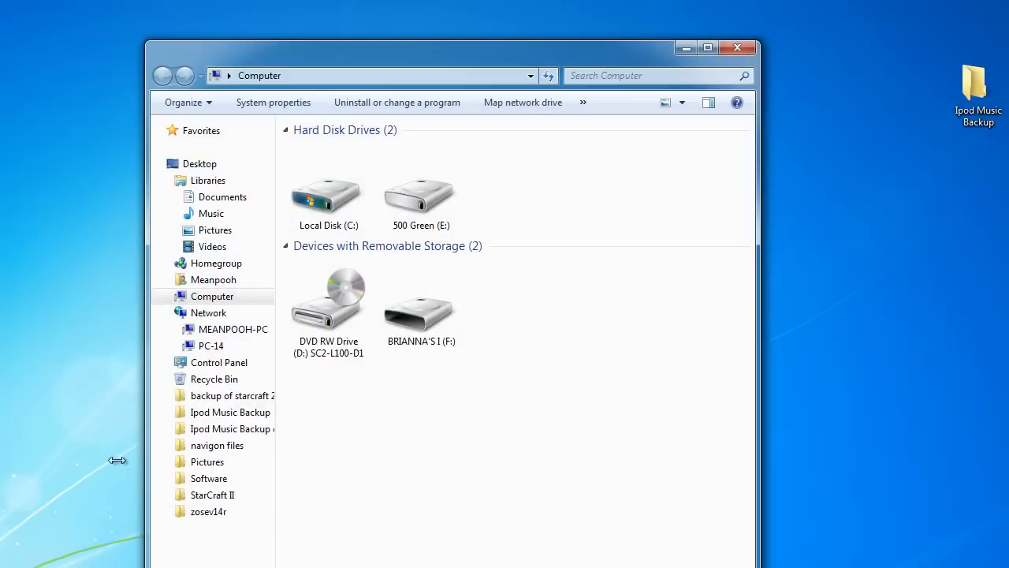
Open the iPod drive (F:) to show its Calendars, Contacts and Notes folders
{"action": "left_click", "coordinate": [421, 303]}
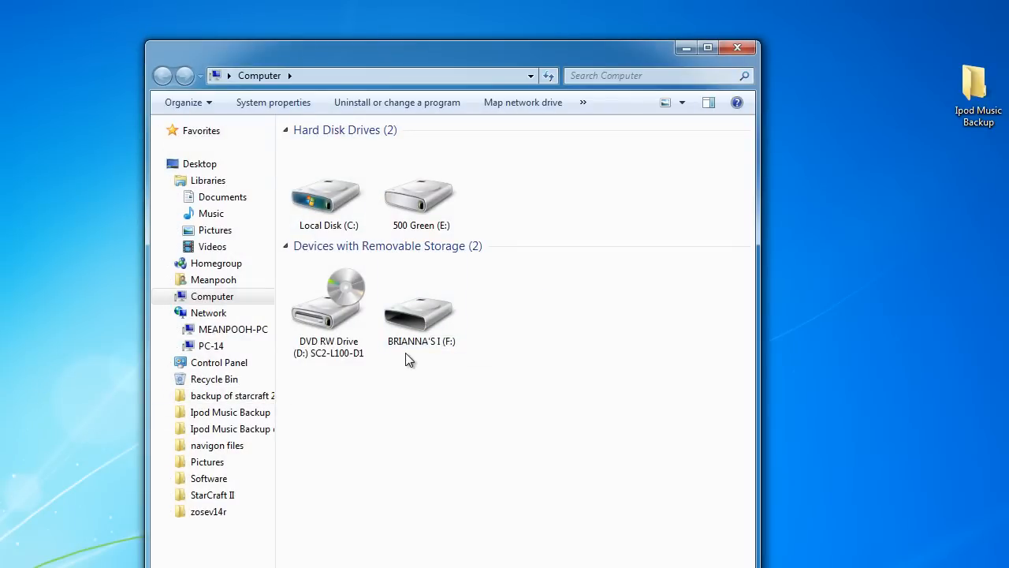
{"action": "double_click", "coordinate": [421, 304]}
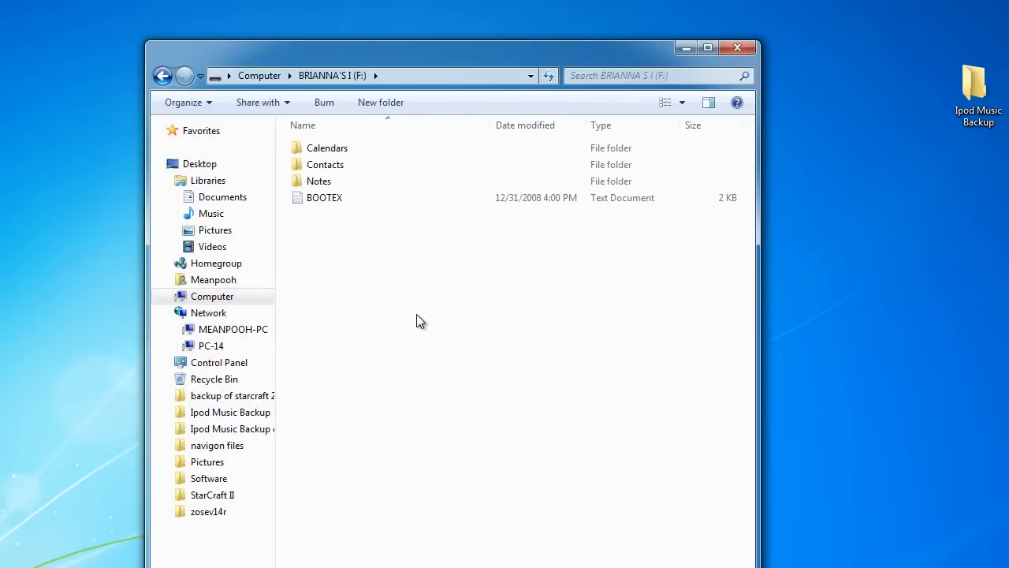
{"action": "left_click", "coordinate": [324, 197]}
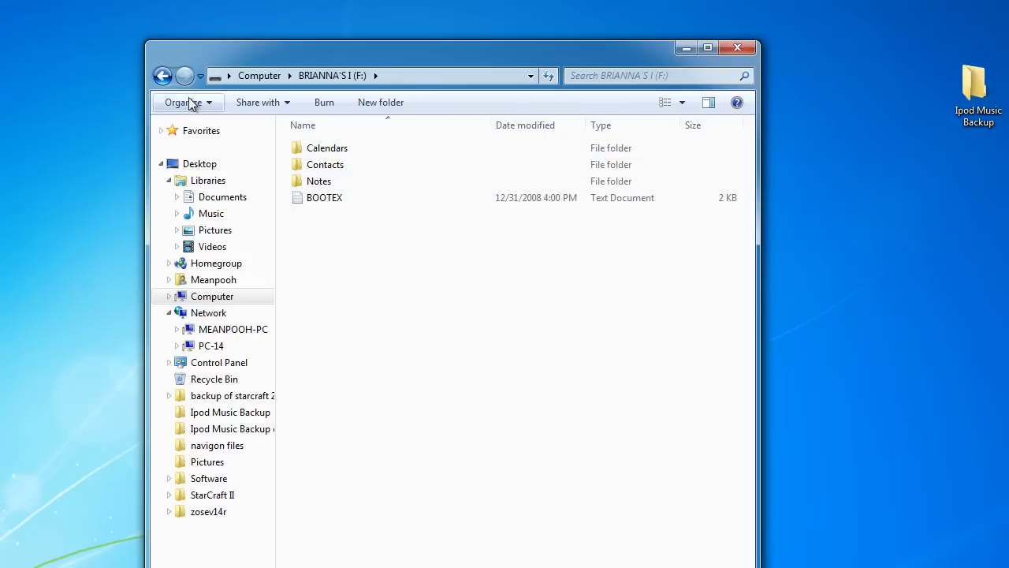
Turn on 'Show hidden files, folders, and drives' in Folder and search options
{"action": "left_click", "coordinate": [184, 102]}
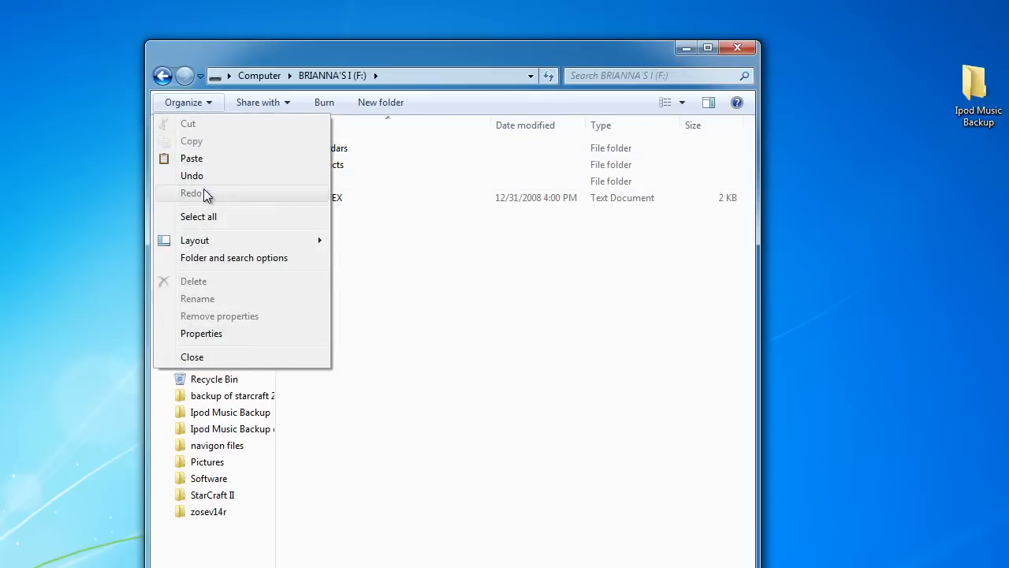
{"action": "left_click", "coordinate": [233, 257]}
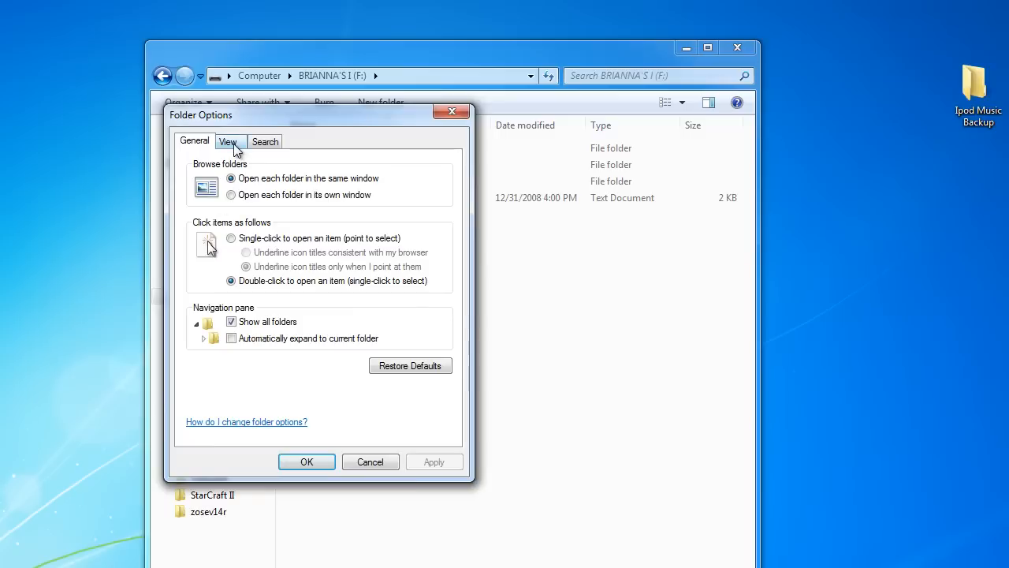
{"action": "left_click", "coordinate": [228, 141]}
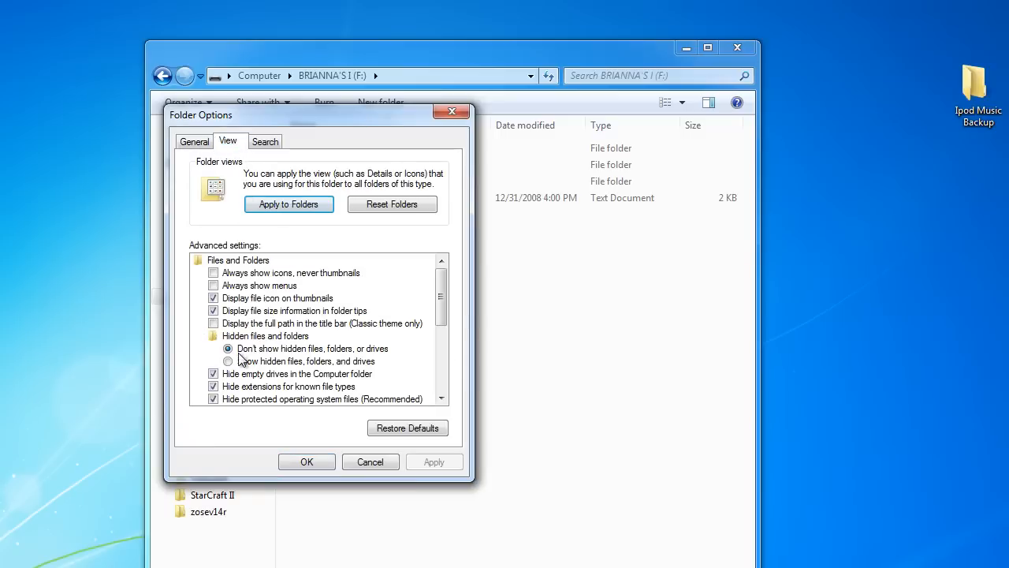
{"action": "left_click", "coordinate": [227, 361]}
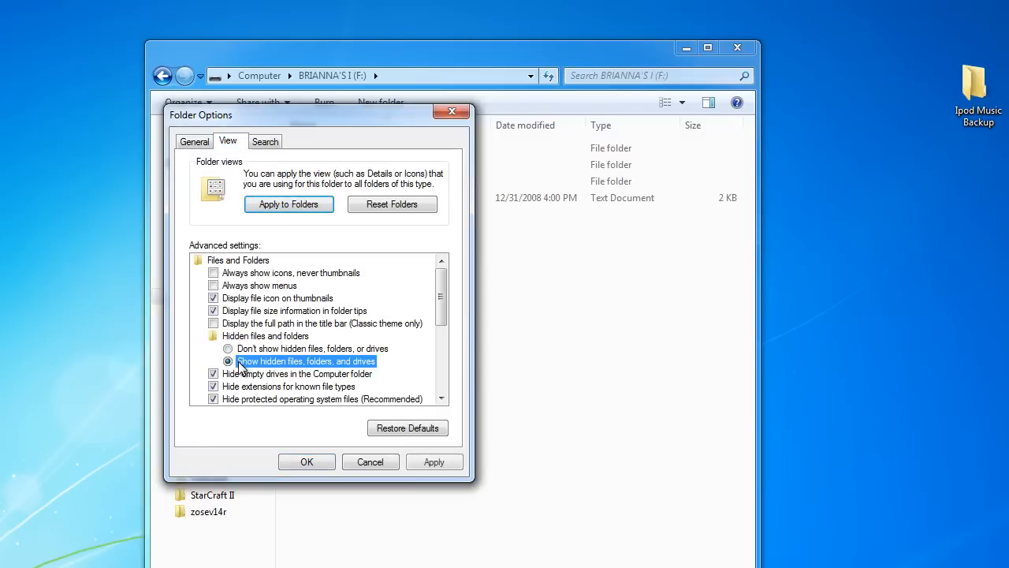
{"action": "left_click", "coordinate": [434, 461]}
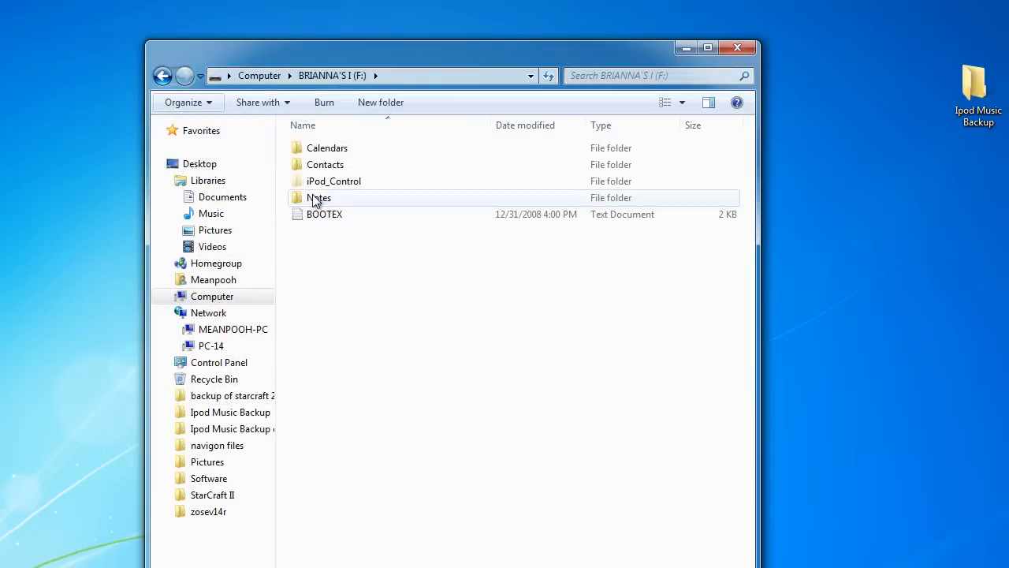
Browse iPod_Control > Music > F02 to inspect coded MP3 tracks like QPDY
{"action": "double_click", "coordinate": [334, 181]}
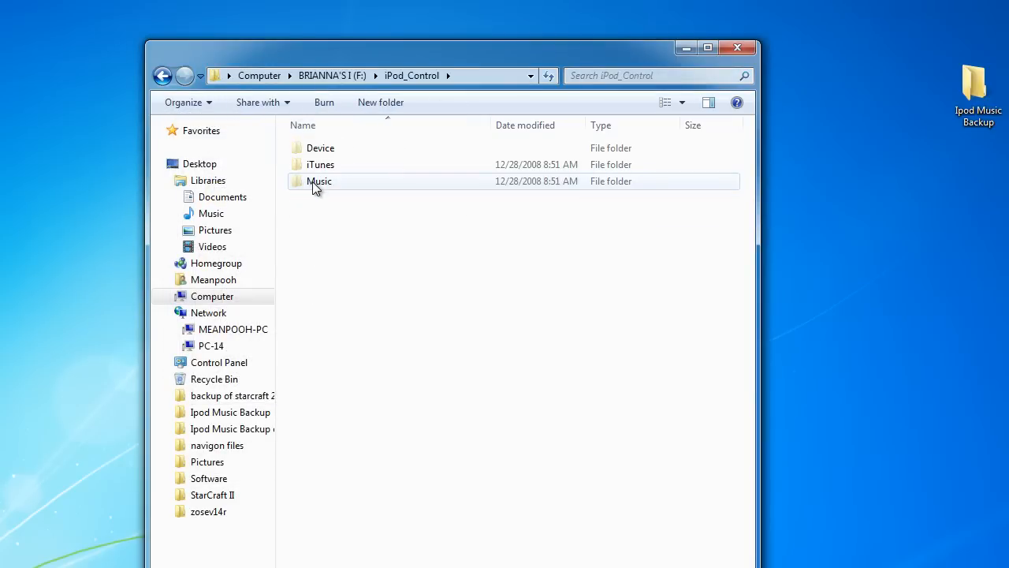
{"action": "double_click", "coordinate": [319, 181]}
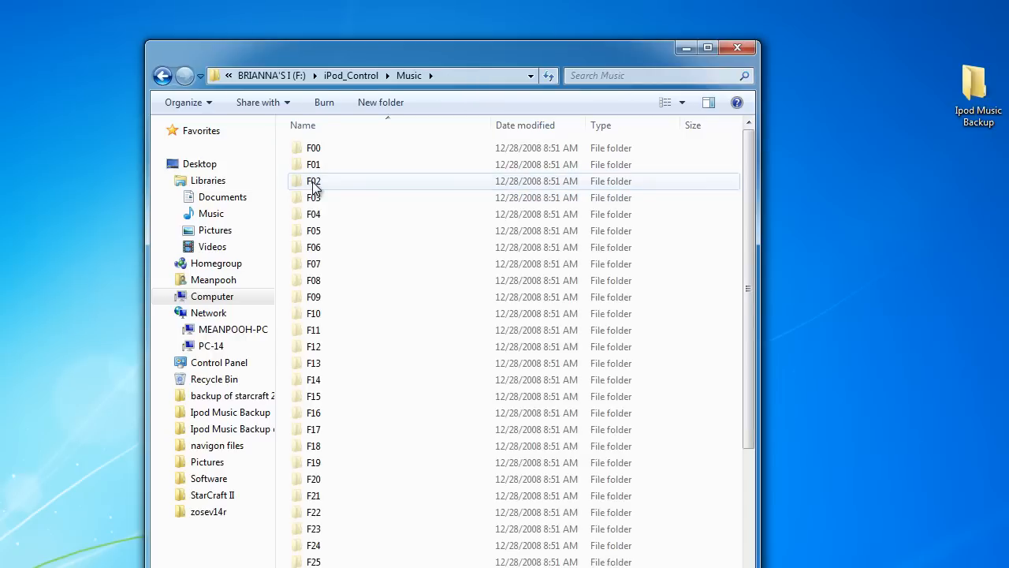
{"action": "double_click", "coordinate": [313, 180]}
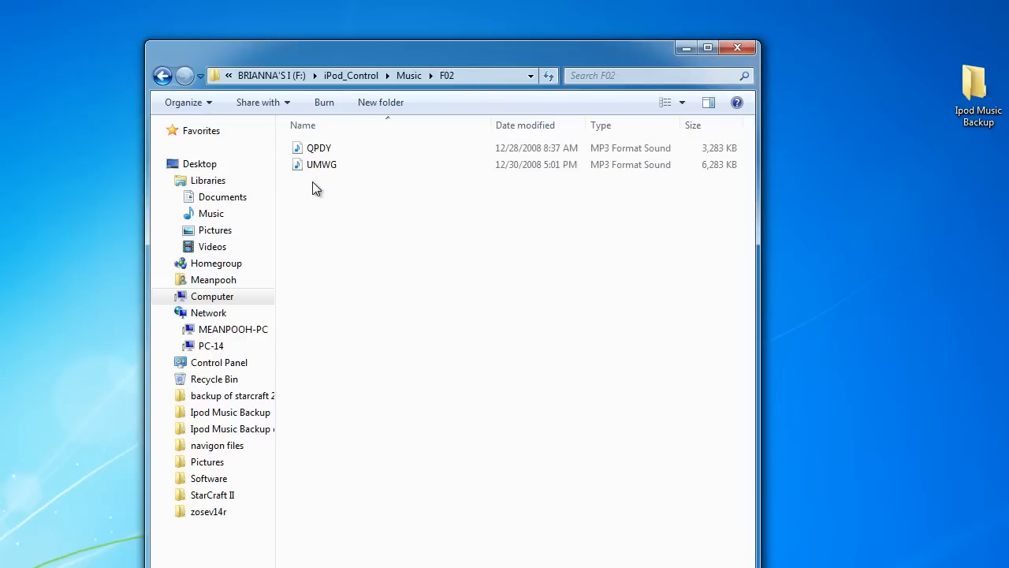
{"action": "left_click", "coordinate": [321, 164]}
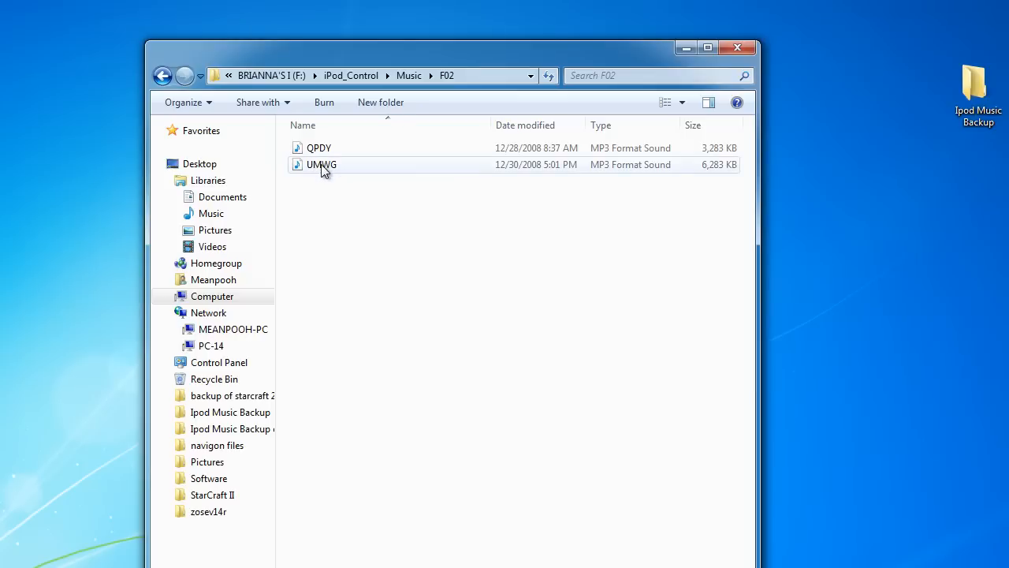
{"action": "left_click", "coordinate": [318, 149]}
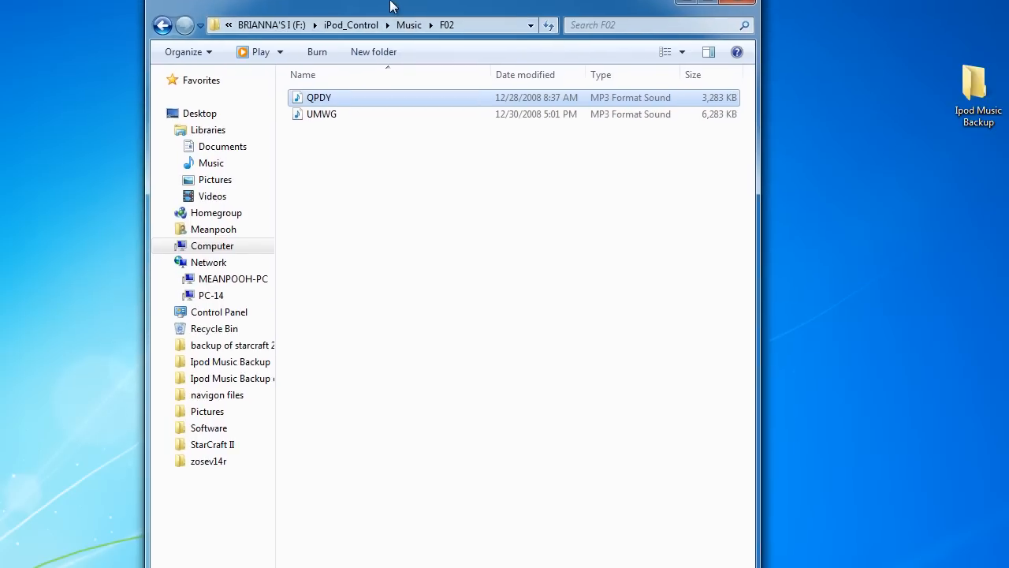
{"action": "left_click_drag", "start_coordinate": [394, 7], "coordinate": [398, 89]}
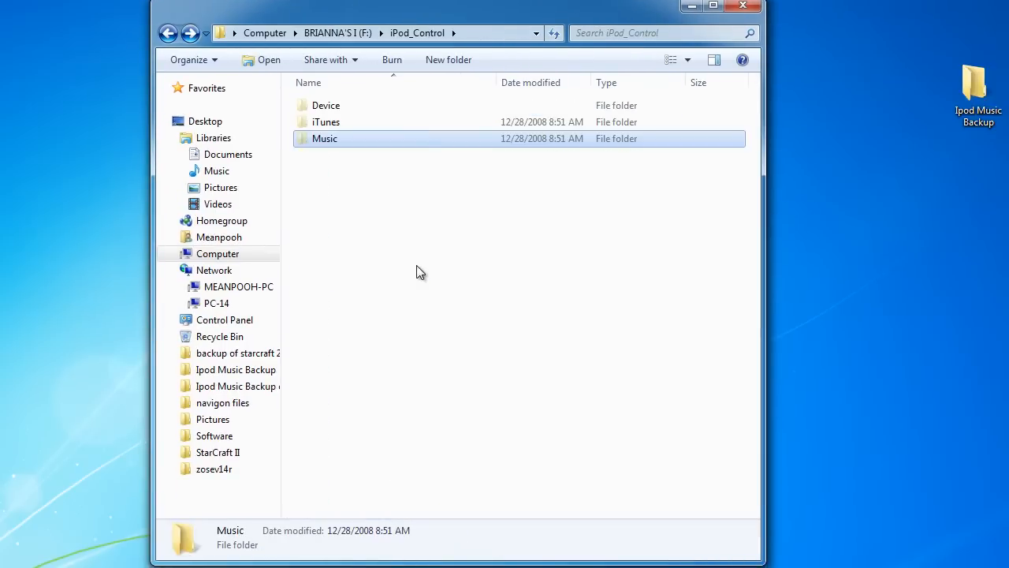
Copy the iPod's Music folder and paste it into the desktop Ipod Music Backup folder
{"action": "right_click", "coordinate": [324, 138]}
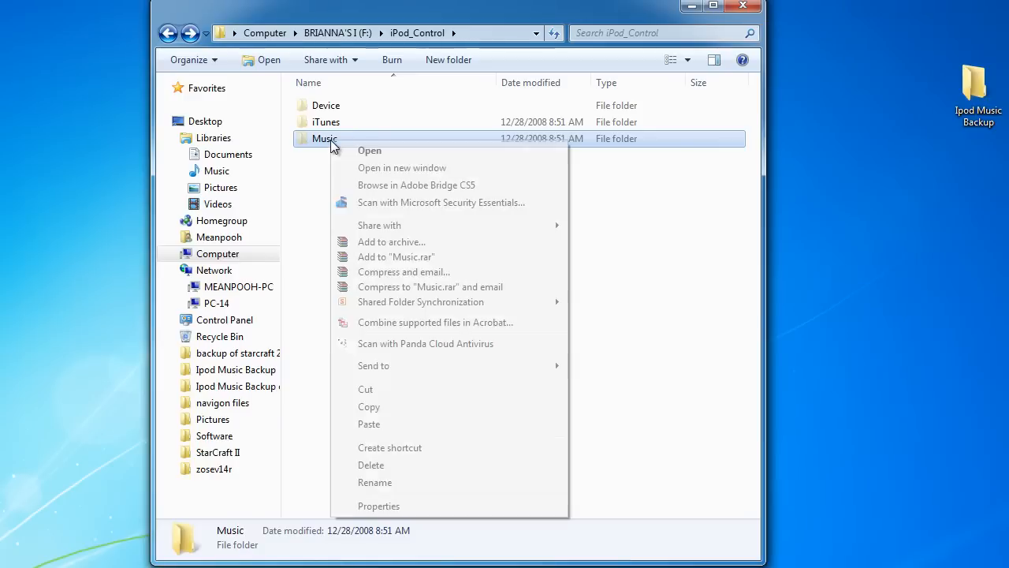
{"action": "mouse_move", "coordinate": [369, 406]}
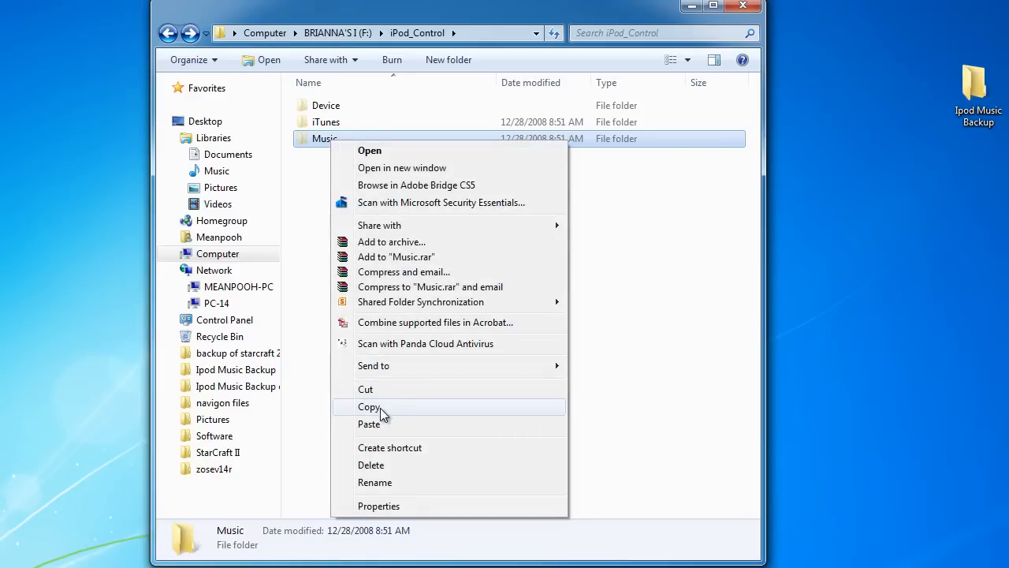
{"action": "left_click", "coordinate": [369, 407]}
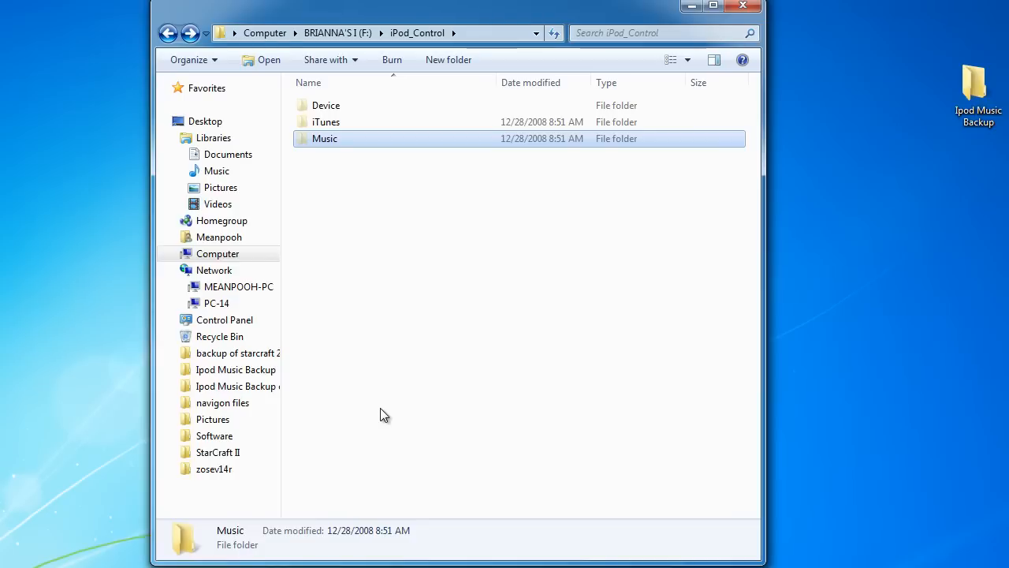
{"action": "mouse_move", "coordinate": [926, 99]}
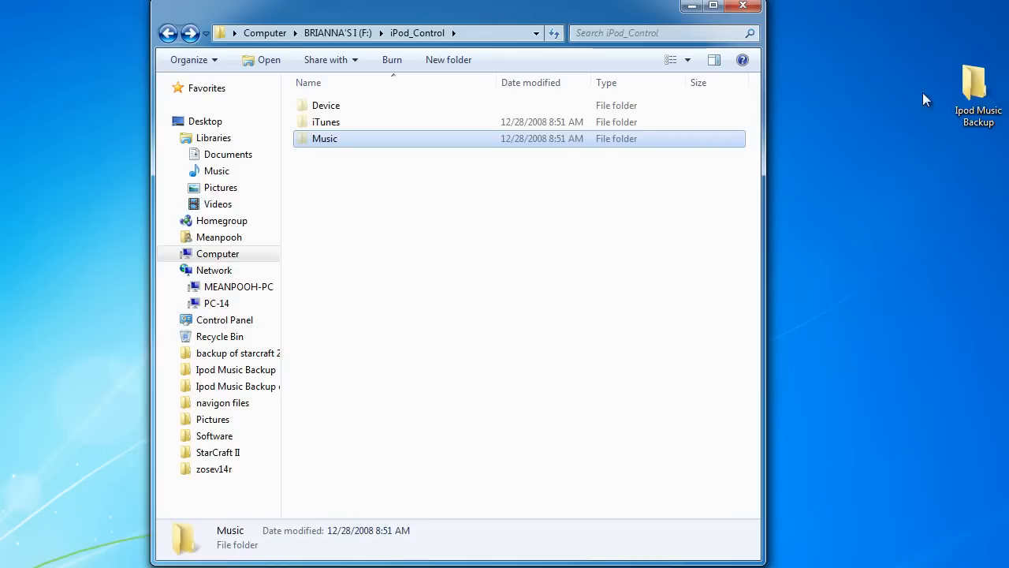
{"action": "left_click_drag", "start_coordinate": [978, 94], "coordinate": [860, 95]}
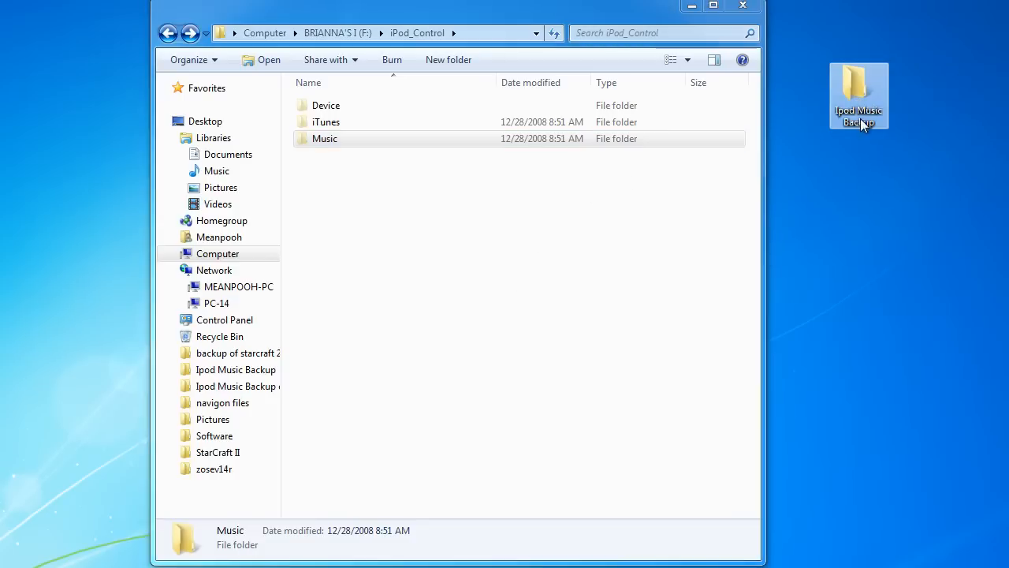
{"action": "right_click", "coordinate": [859, 94]}
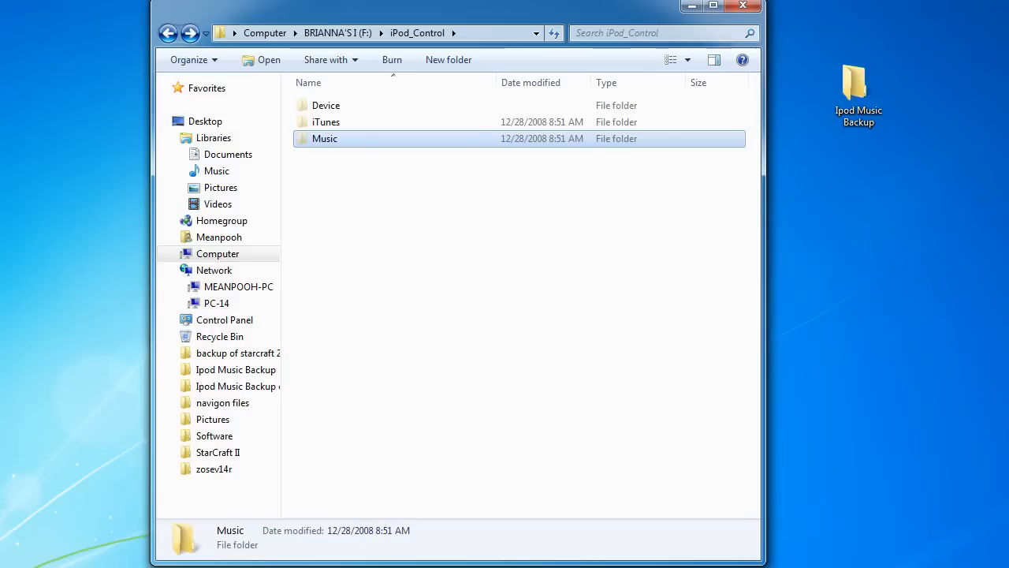
Close the iPod_Control window, open Ipod Music Backup, and right-click the pasted Music folder
{"action": "left_click", "coordinate": [742, 7]}
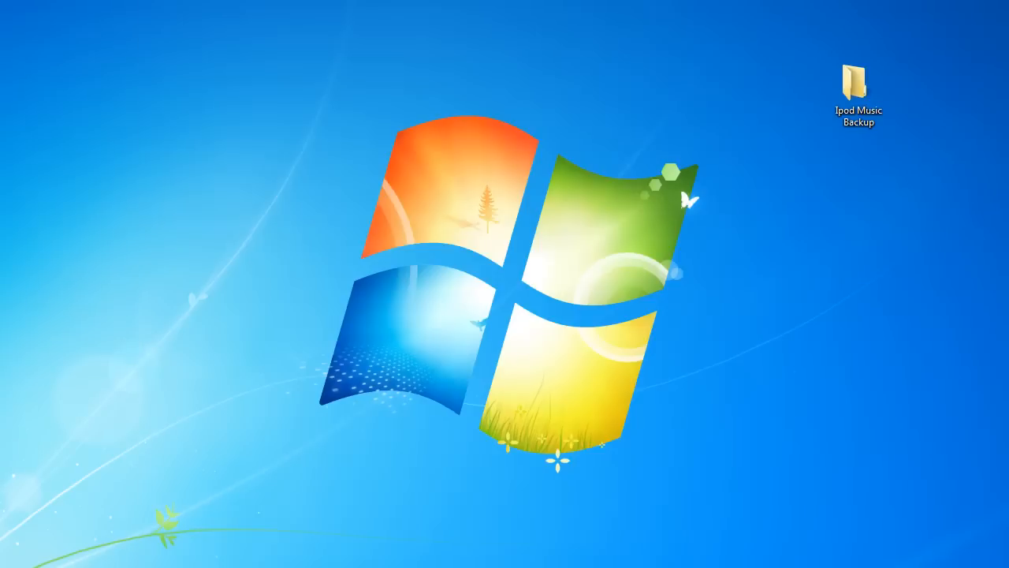
{"action": "double_click", "coordinate": [858, 90]}
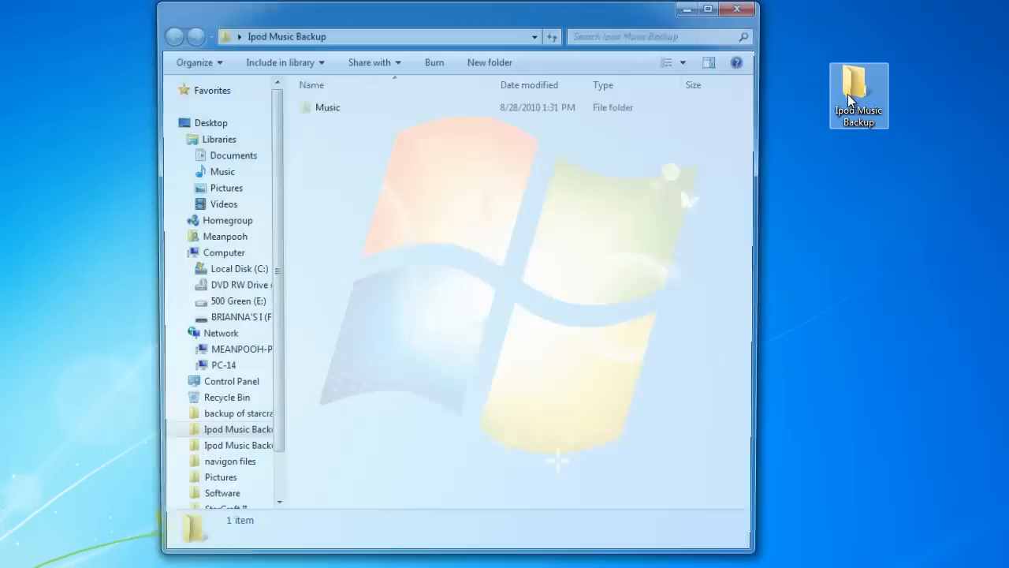
{"action": "right_click", "coordinate": [328, 106]}
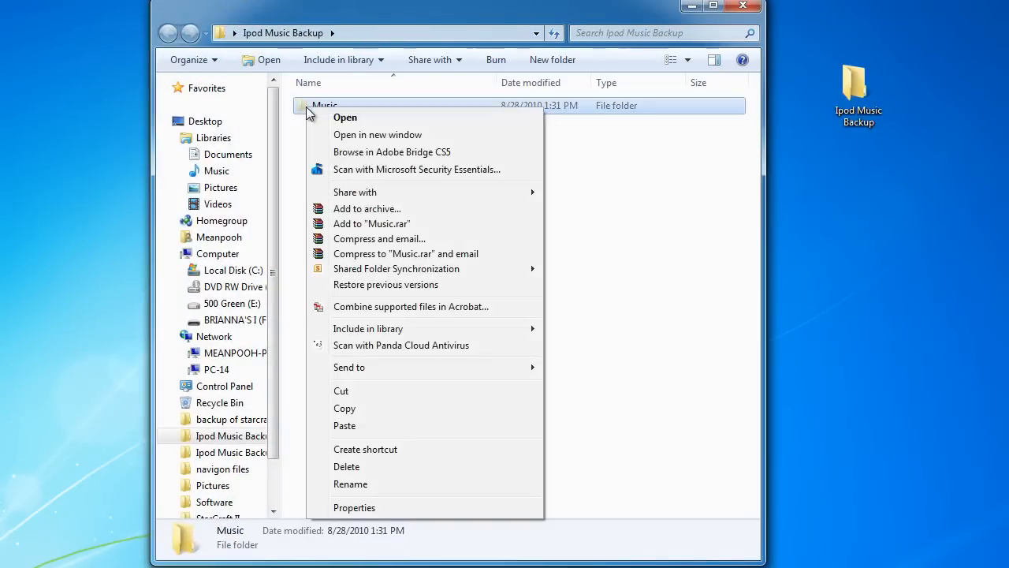
{"action": "mouse_move", "coordinate": [346, 466]}
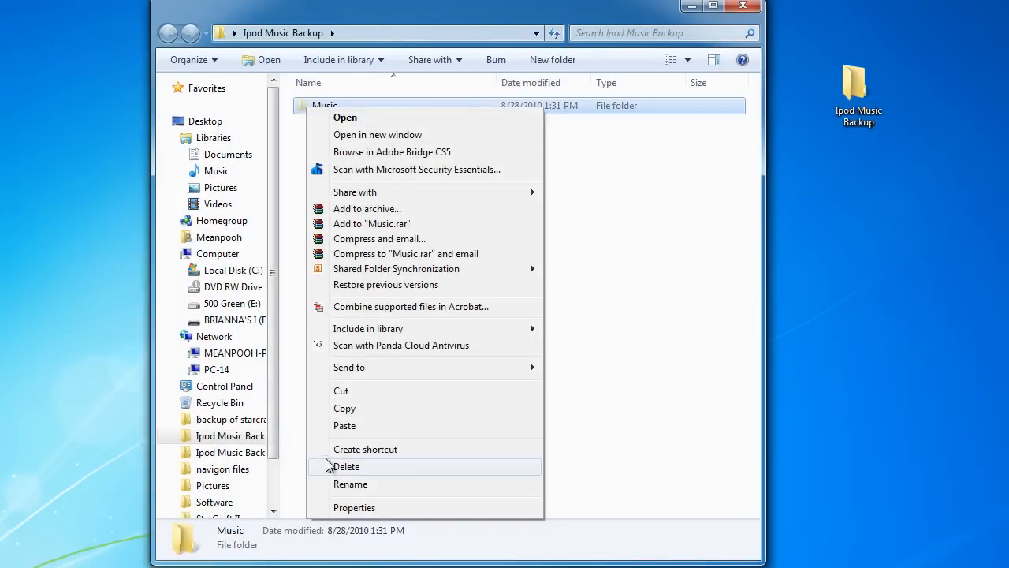
Clear Read-only and Hidden on the backup Music folder, including all subfolders and files
{"action": "left_click", "coordinate": [354, 507]}
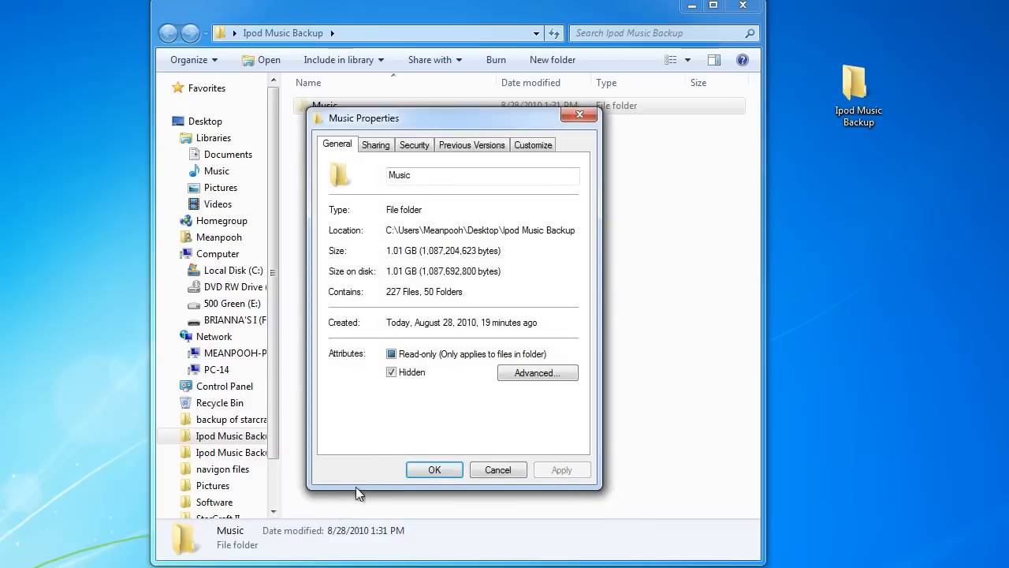
{"action": "left_click", "coordinate": [392, 371]}
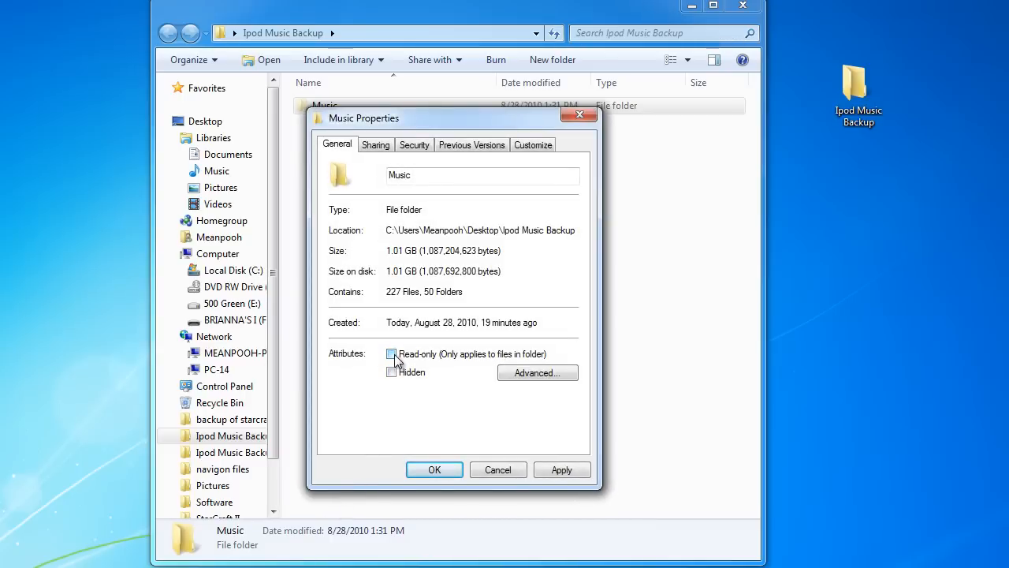
{"action": "left_click", "coordinate": [392, 353]}
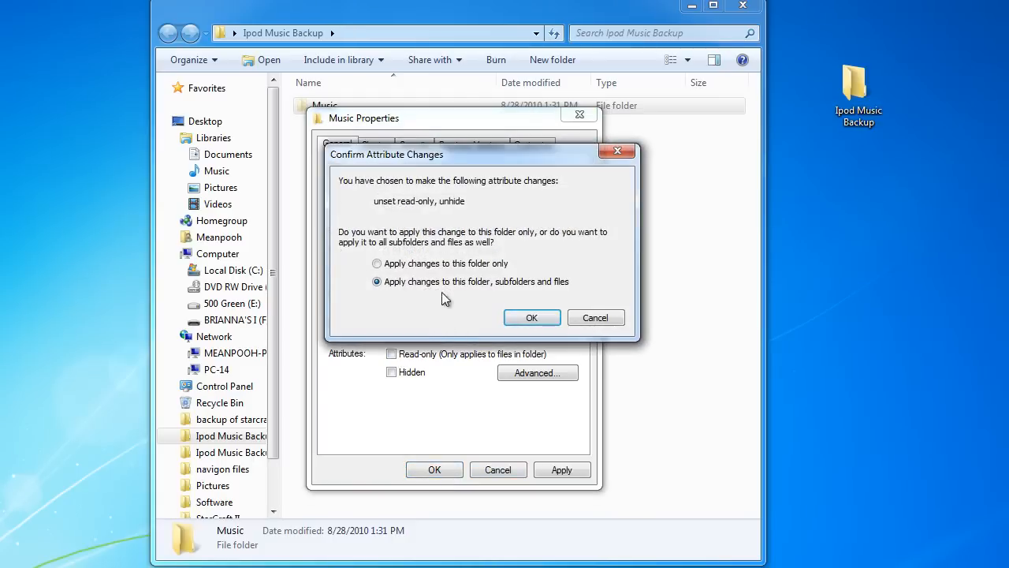
{"action": "left_click", "coordinate": [376, 263]}
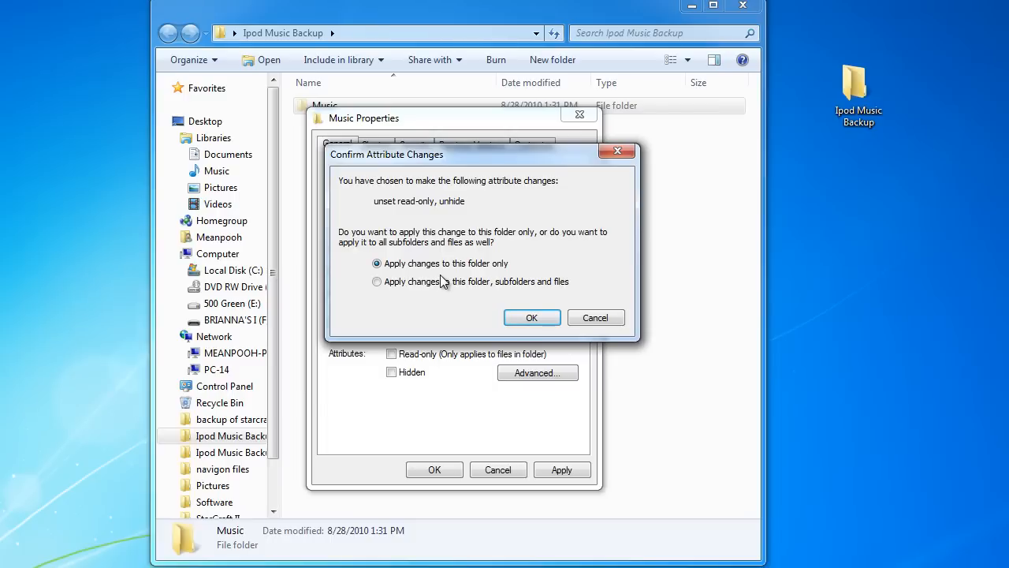
{"action": "left_click", "coordinate": [377, 281]}
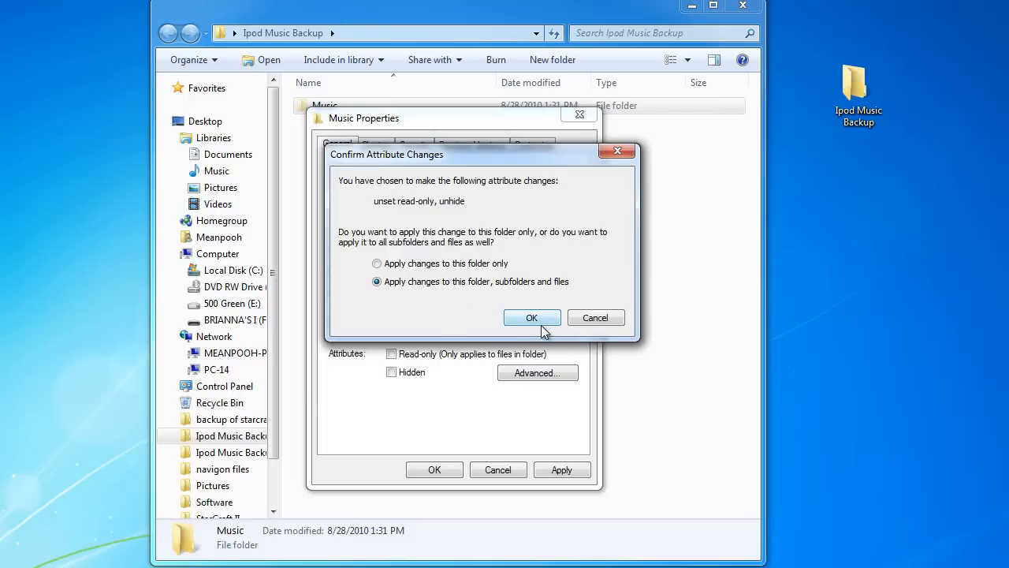
{"action": "left_click", "coordinate": [531, 317]}
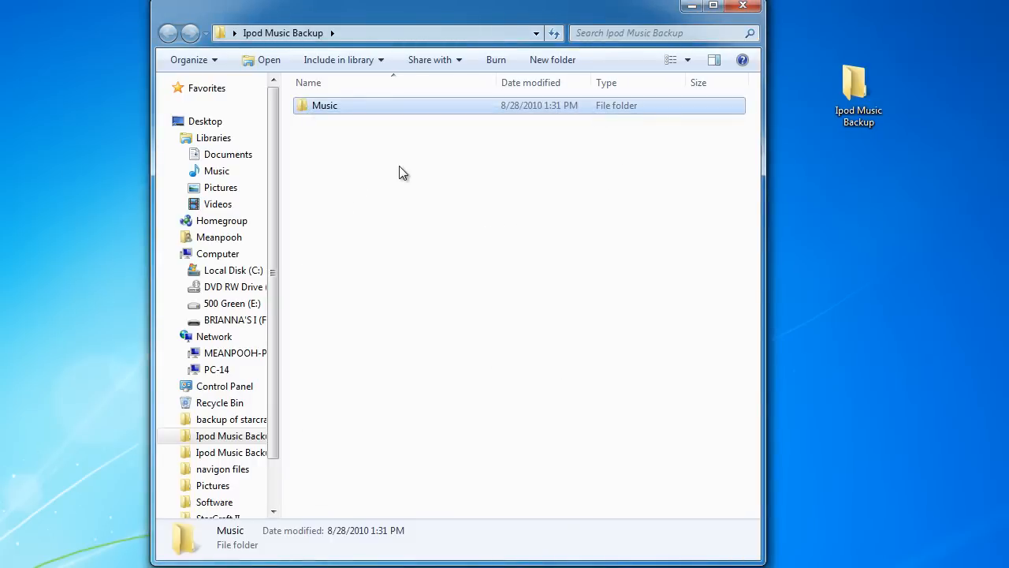
Check the backup Music folder's F00–F24 subfolders, then close the Explorer window
{"action": "double_click", "coordinate": [325, 105]}
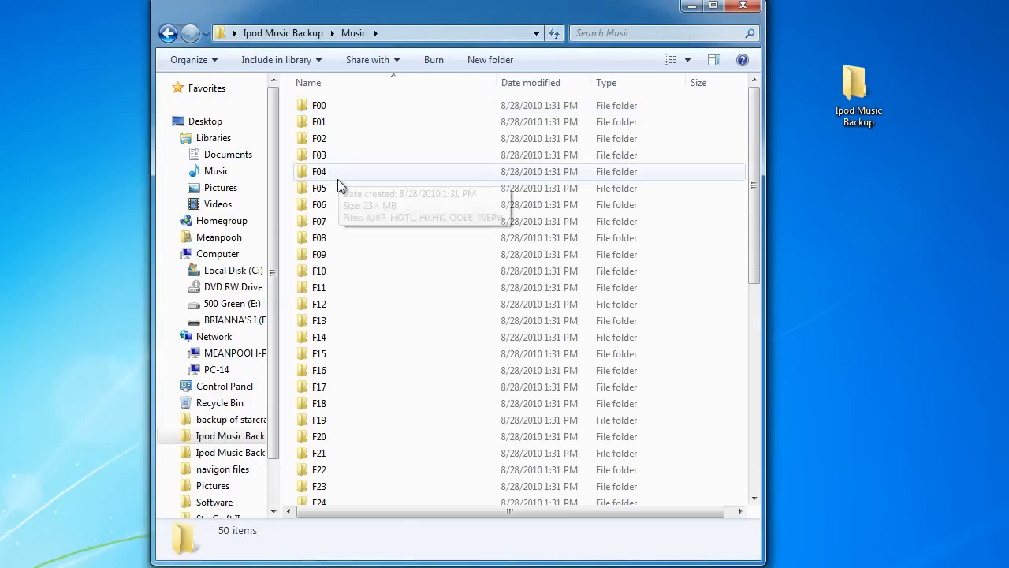
{"action": "double_click", "coordinate": [319, 171]}
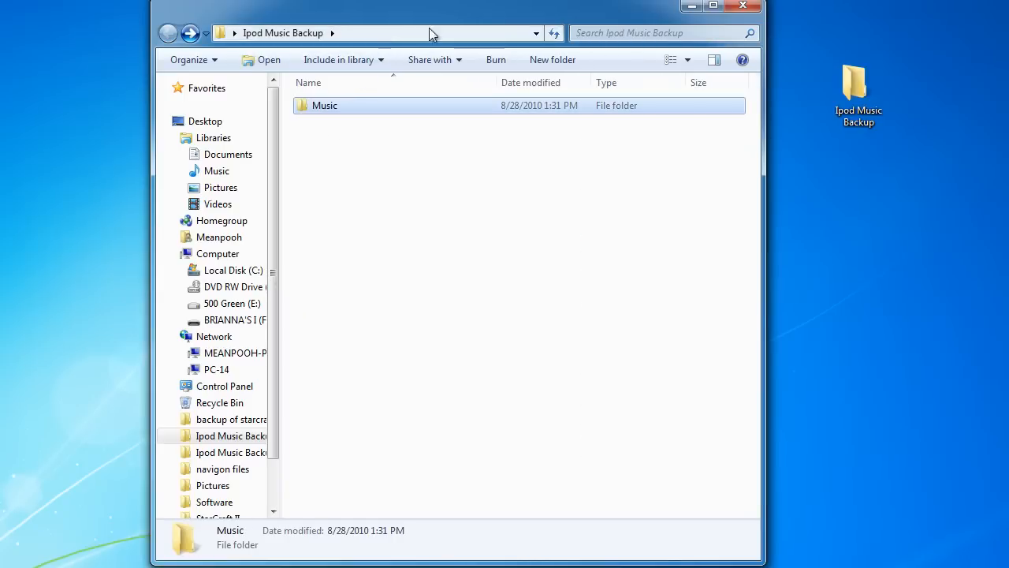
{"action": "left_click", "coordinate": [742, 5]}
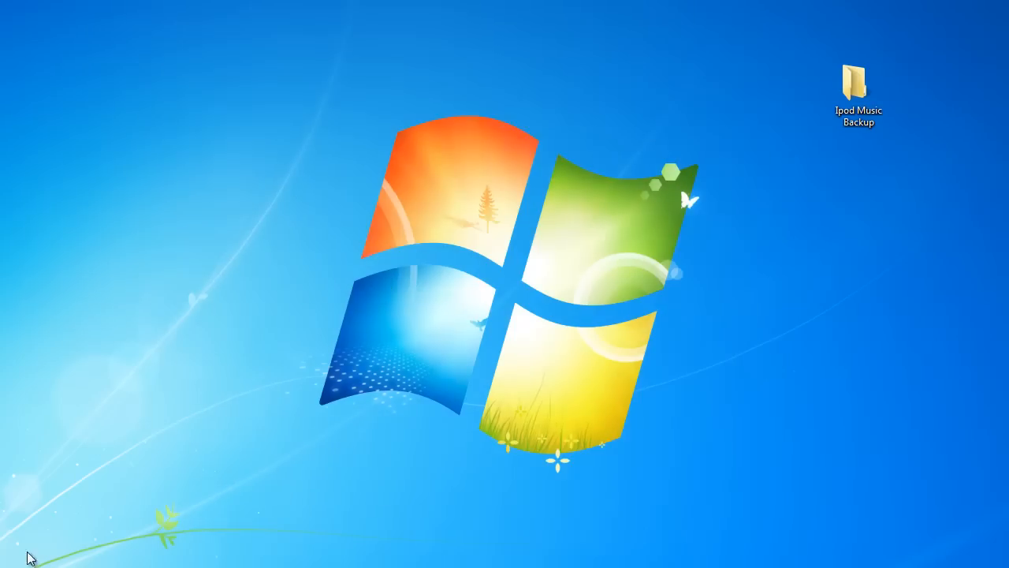
Launch iTunes and set the iPod's Music tab to 'Selected playlists, artists, and genres'
{"action": "left_click", "coordinate": [8, 561]}
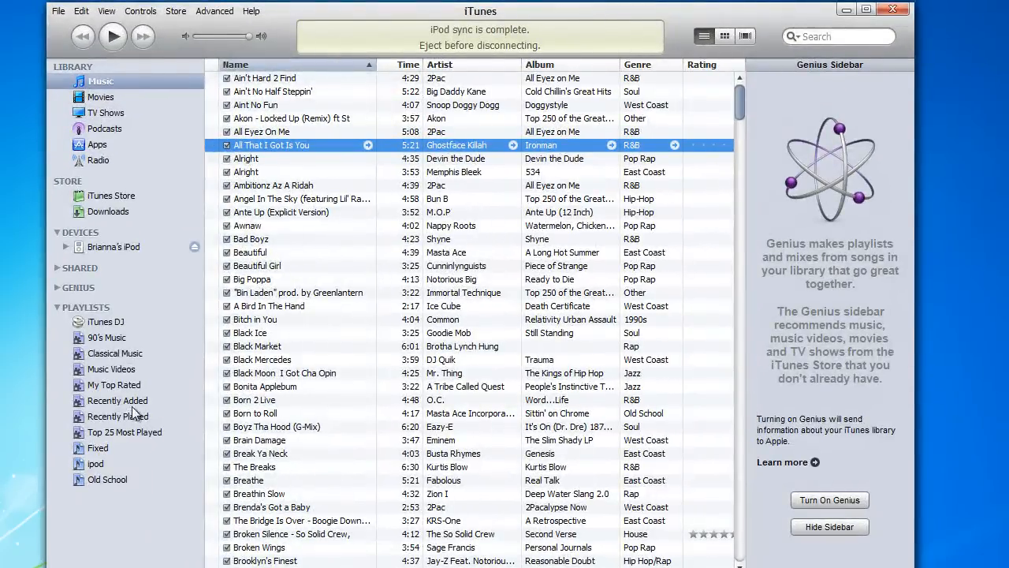
{"action": "left_click", "coordinate": [113, 246]}
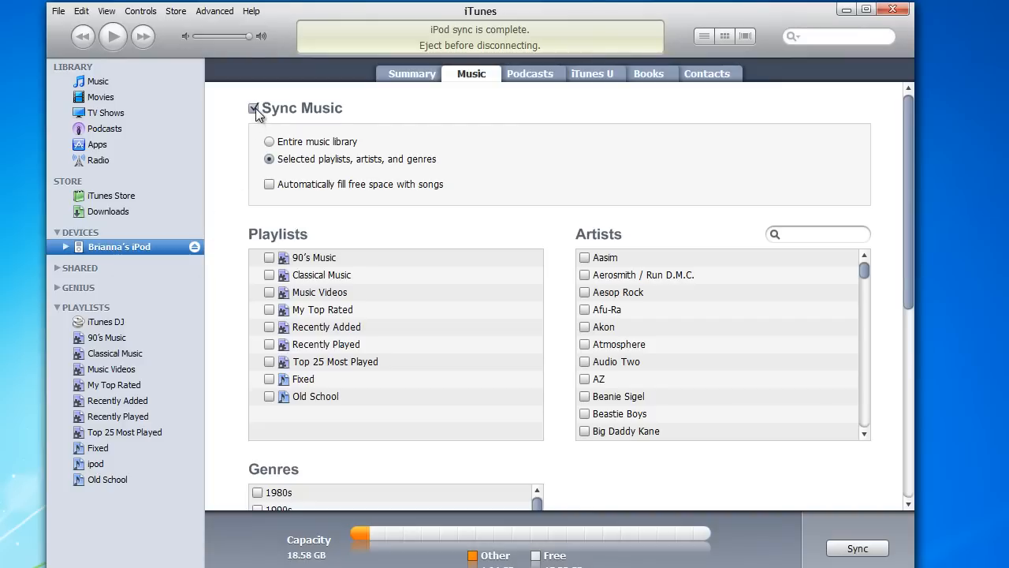
{"action": "mouse_move", "coordinate": [276, 165]}
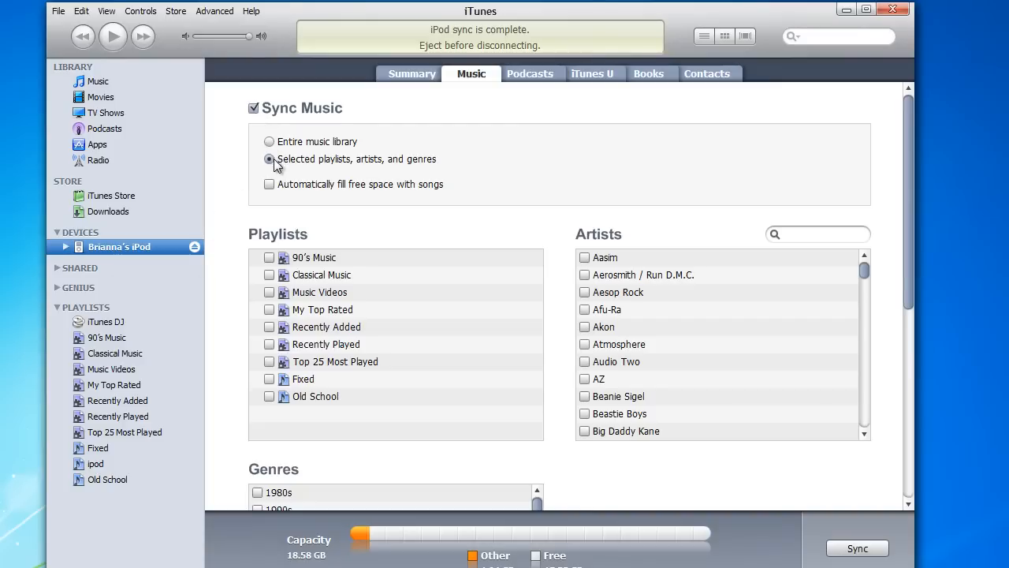
{"action": "left_click", "coordinate": [269, 159]}
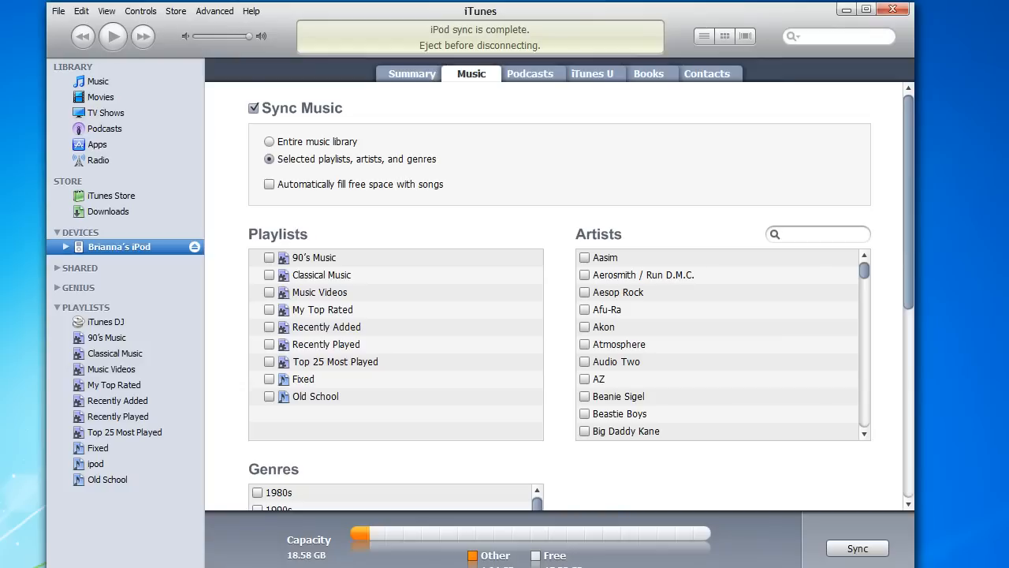
{"action": "mouse_move", "coordinate": [386, 561]}
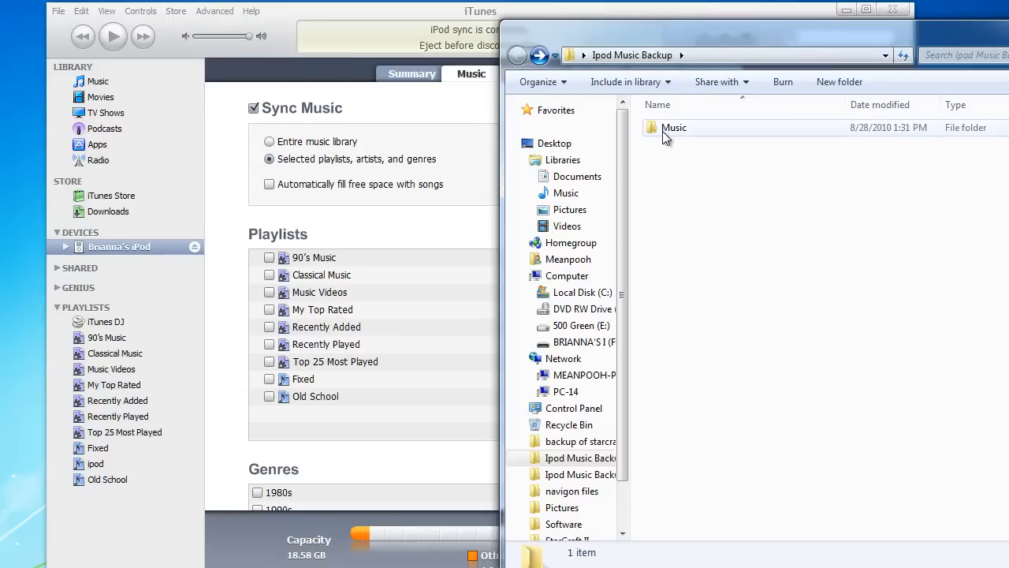
Open the backup's Music folder to view its 50 numbered subfolders
{"action": "left_click", "coordinate": [674, 127]}
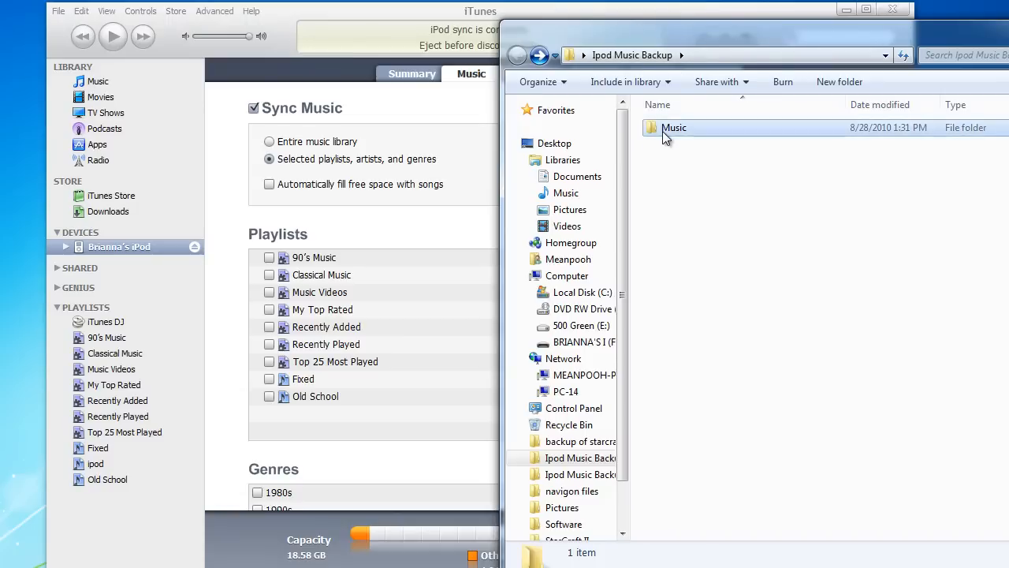
{"action": "double_click", "coordinate": [674, 127]}
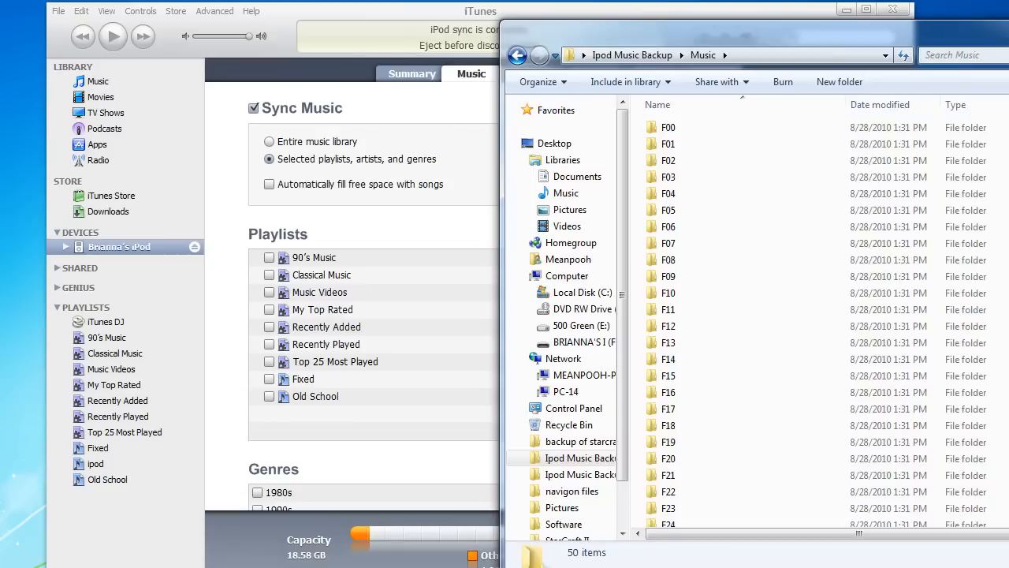
Search the Music backup folder for 'mp3' to list all 227 songs across its subfolders
{"action": "left_click", "coordinate": [954, 55]}
{"action": "type", "text": "."}
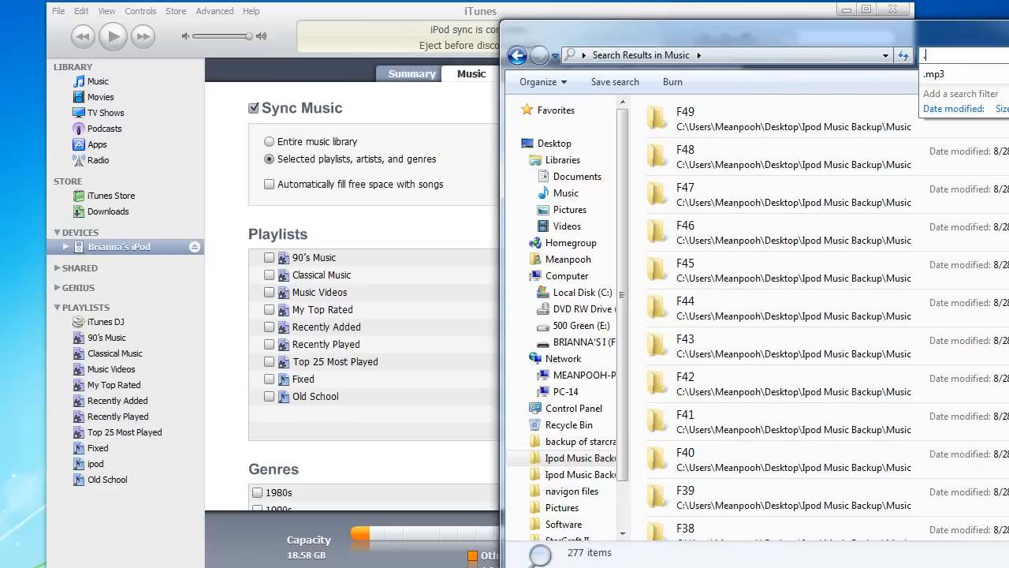
{"action": "type", "text": "mp3"}
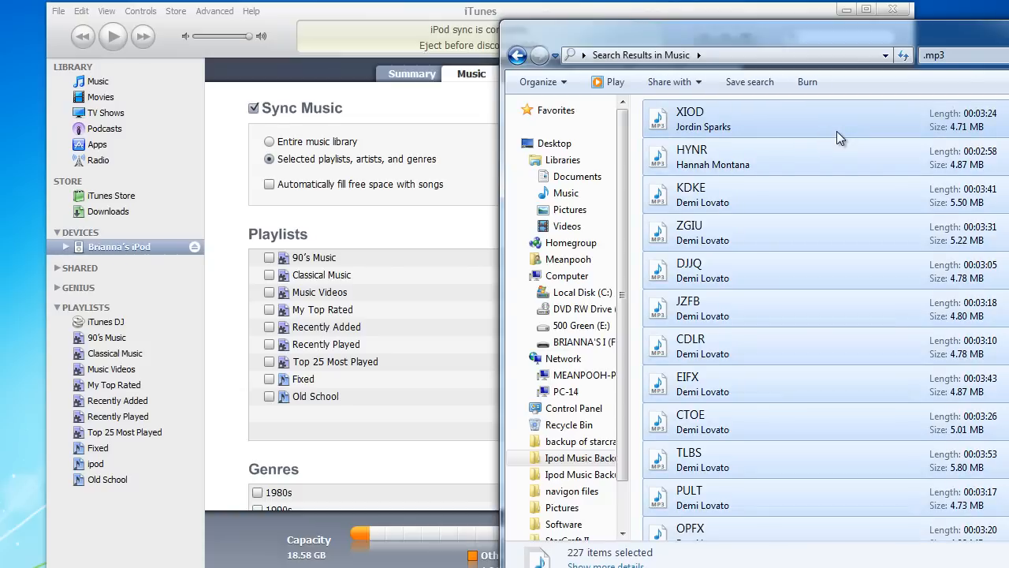
{"action": "mouse_move", "coordinate": [815, 139]}
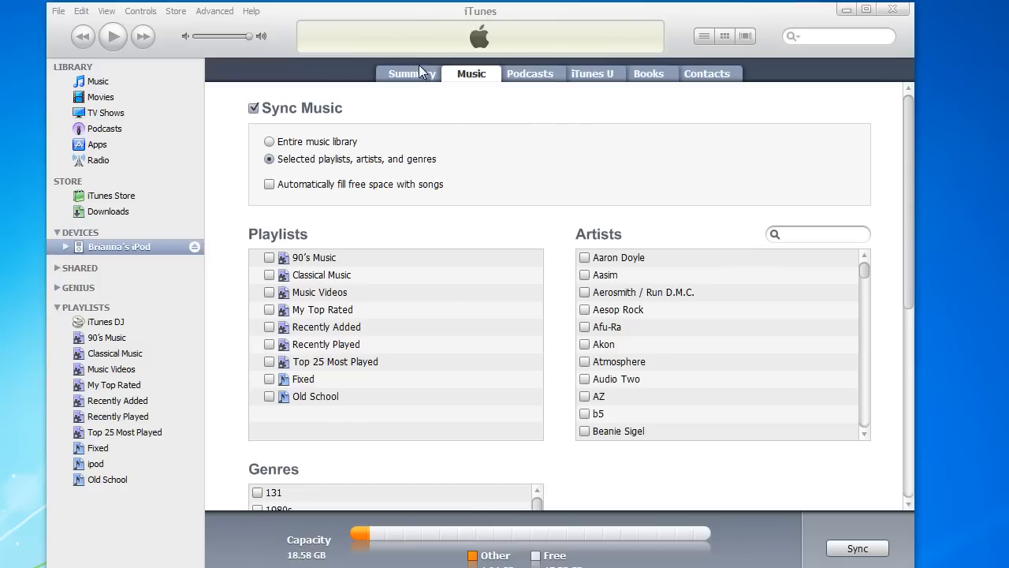
{"action": "mouse_move", "coordinate": [100, 93]}
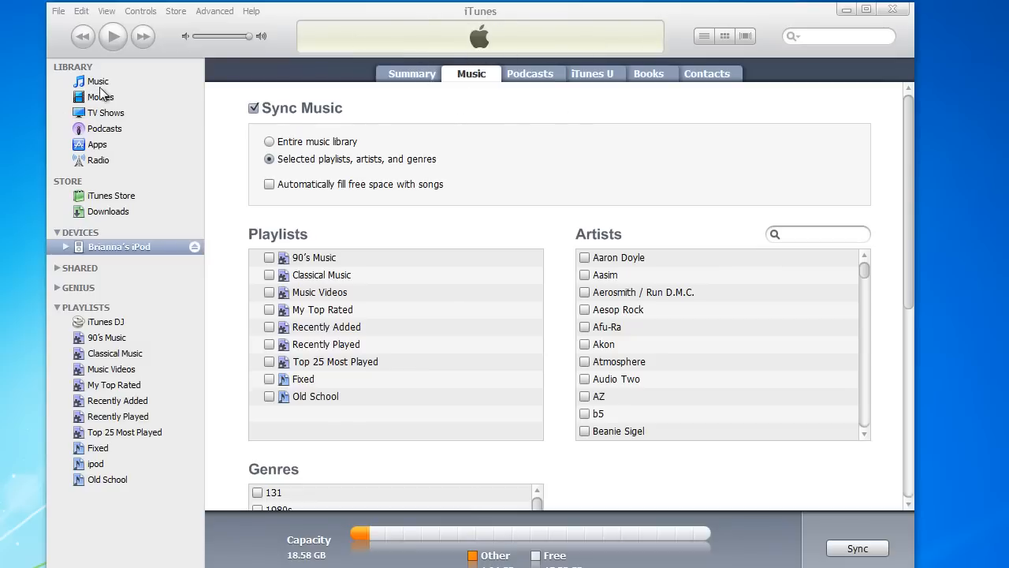
Show the Recently Added playlist and scroll down to the imported High School Musical tracks
{"action": "left_click", "coordinate": [98, 82]}
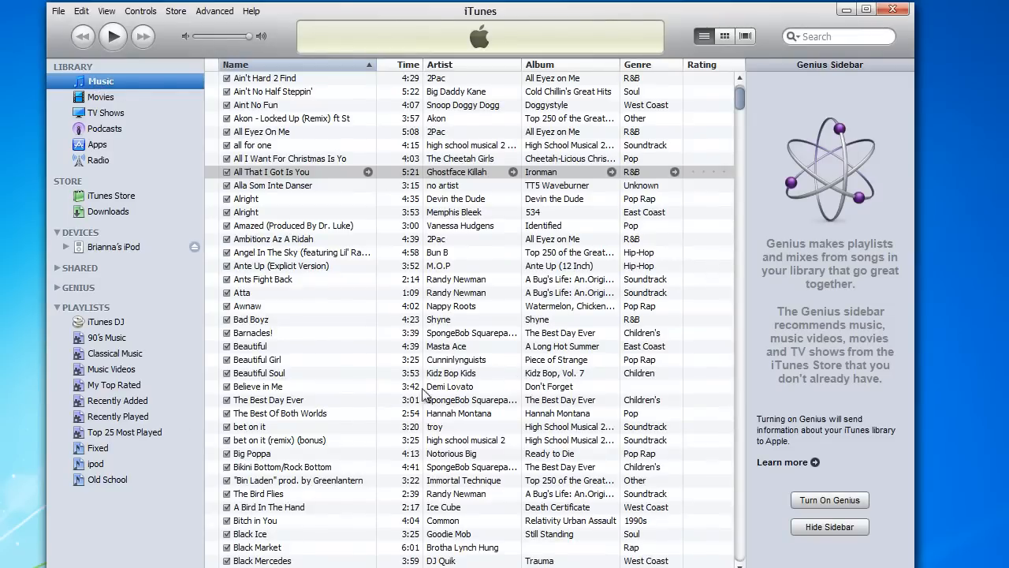
{"action": "scroll", "scroll_direction": "down", "scroll_amount": 3}
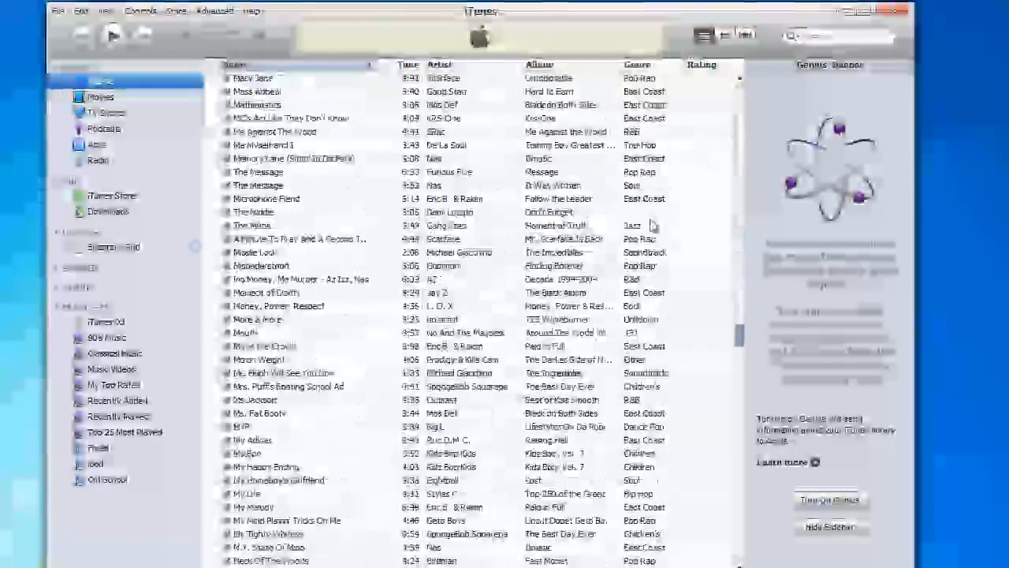
{"action": "scroll", "scroll_direction": "down", "scroll_amount": 3}
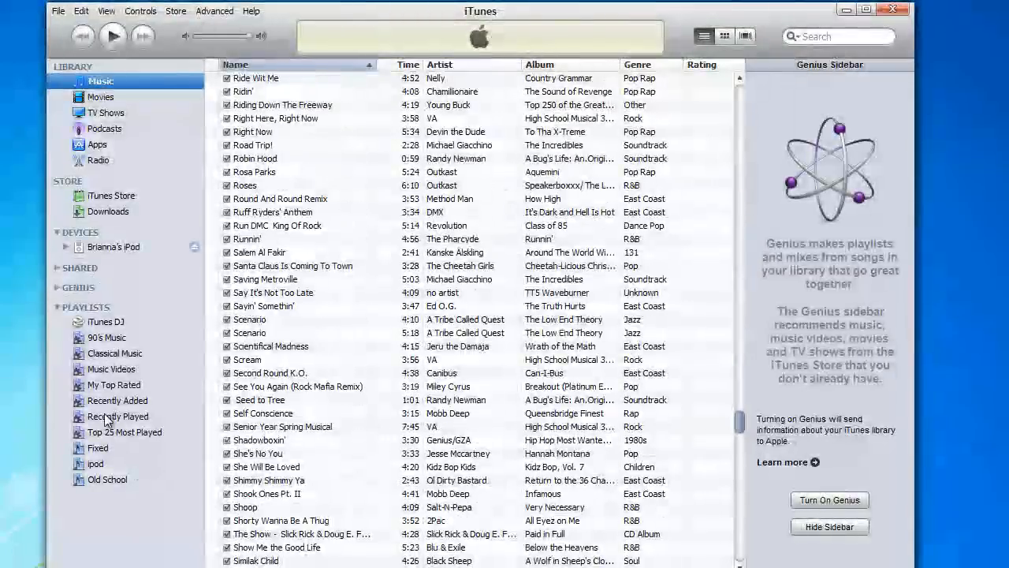
{"action": "left_click", "coordinate": [117, 401]}
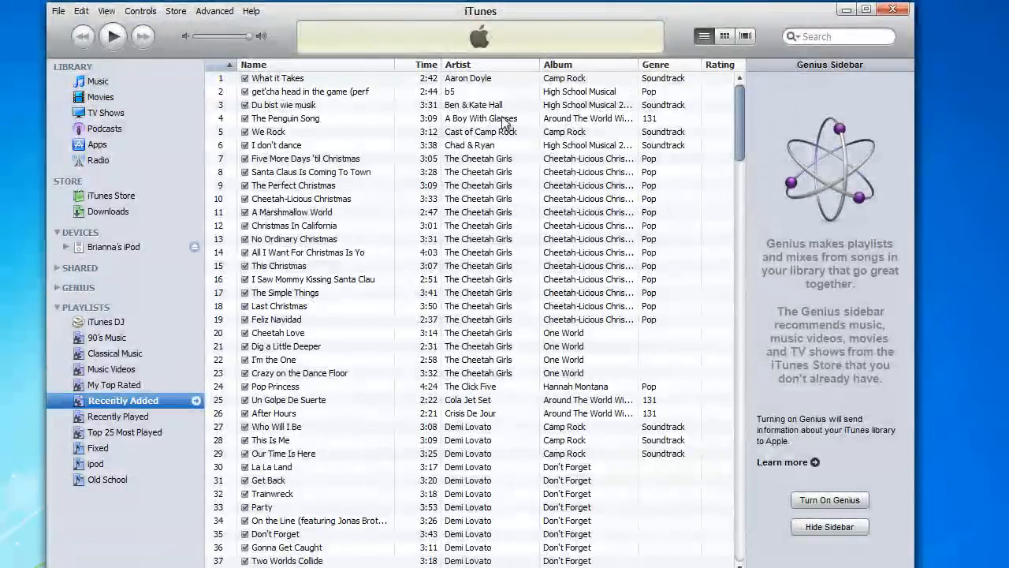
{"action": "scroll", "scroll_direction": "down", "scroll_amount": 3}
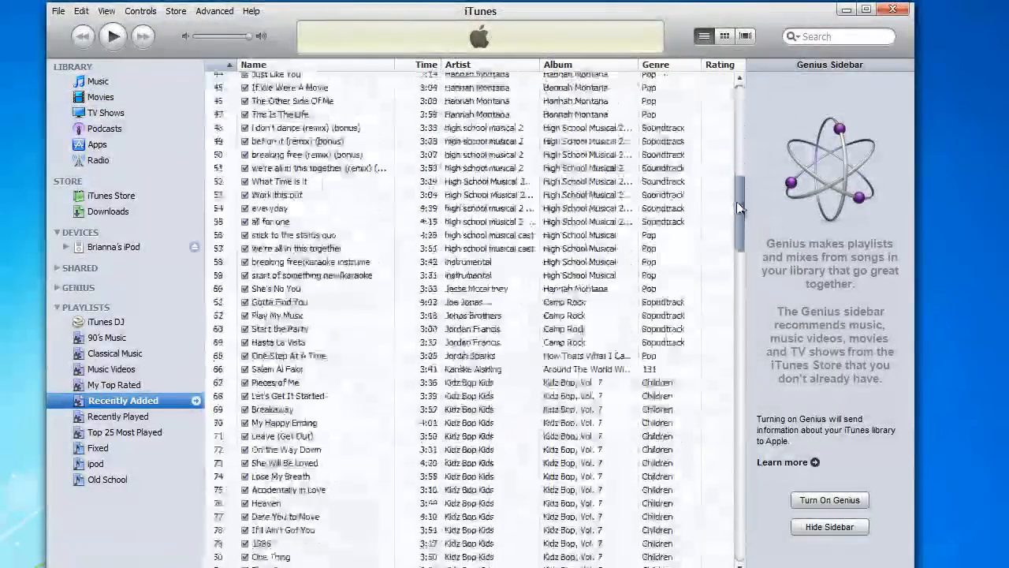
{"action": "scroll", "scroll_direction": "down", "scroll_amount": 3}
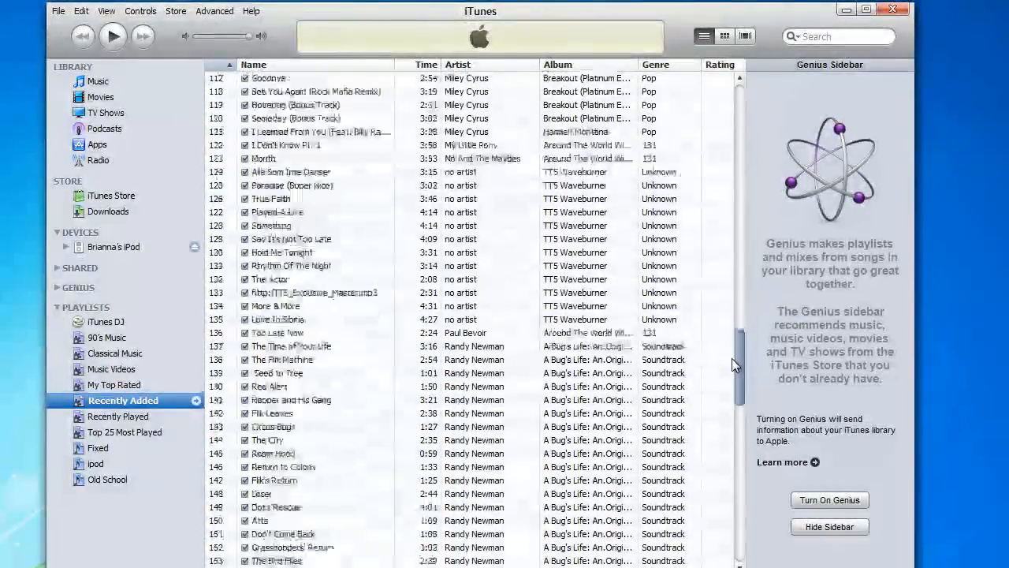
{"action": "scroll", "scroll_direction": "down", "scroll_amount": 3}
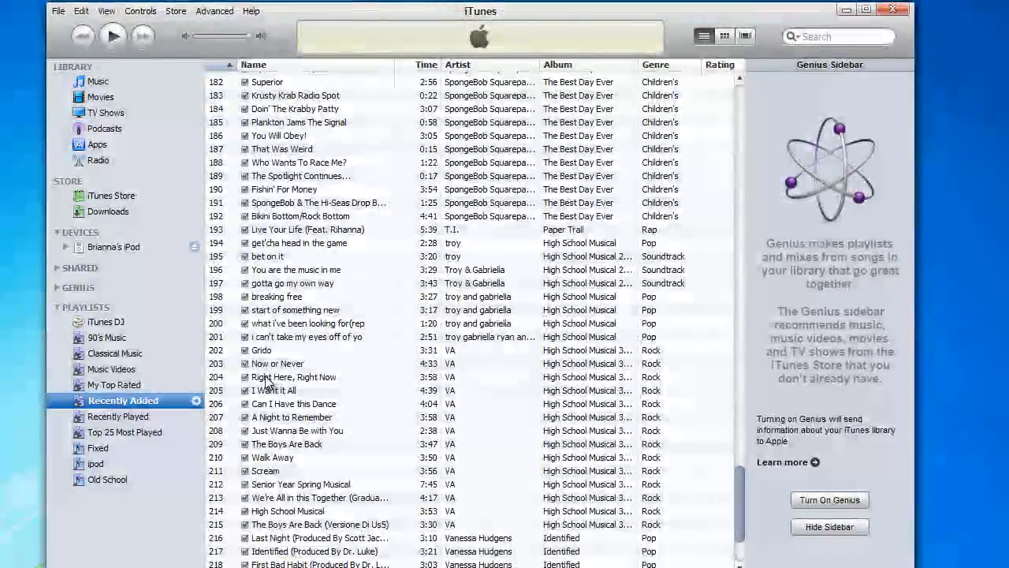
{"action": "left_click", "coordinate": [278, 363]}
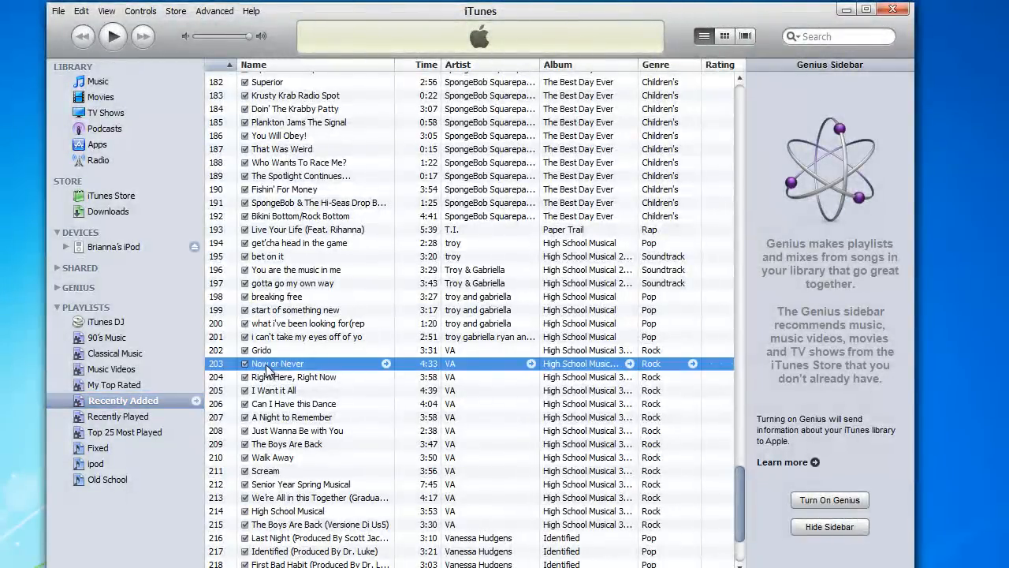
{"action": "mouse_move", "coordinate": [93, 85]}
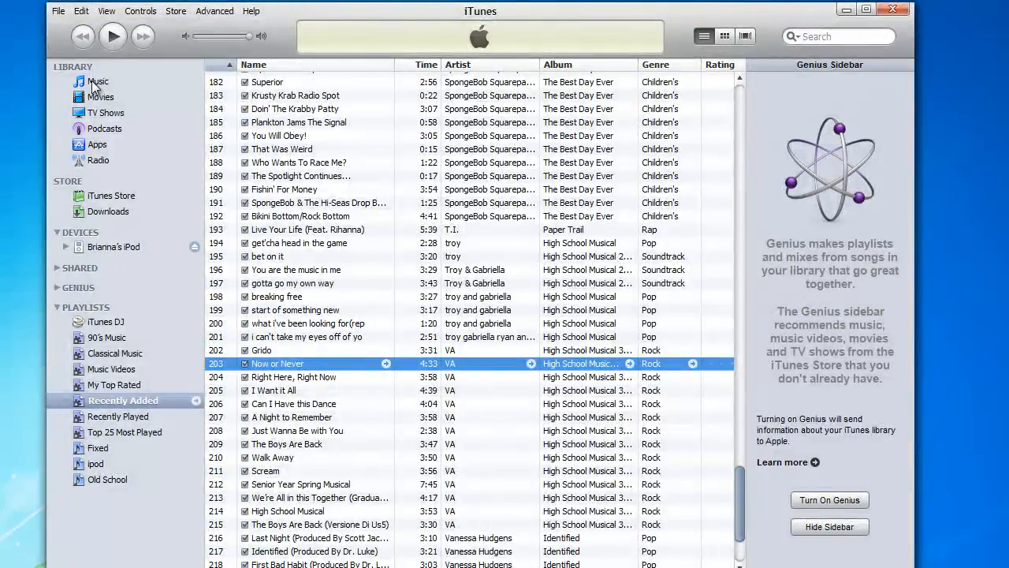
Search the music library for 'now or never', play and pause it, then clear the search
{"action": "left_click", "coordinate": [100, 81]}
{"action": "type", "text": "n"}
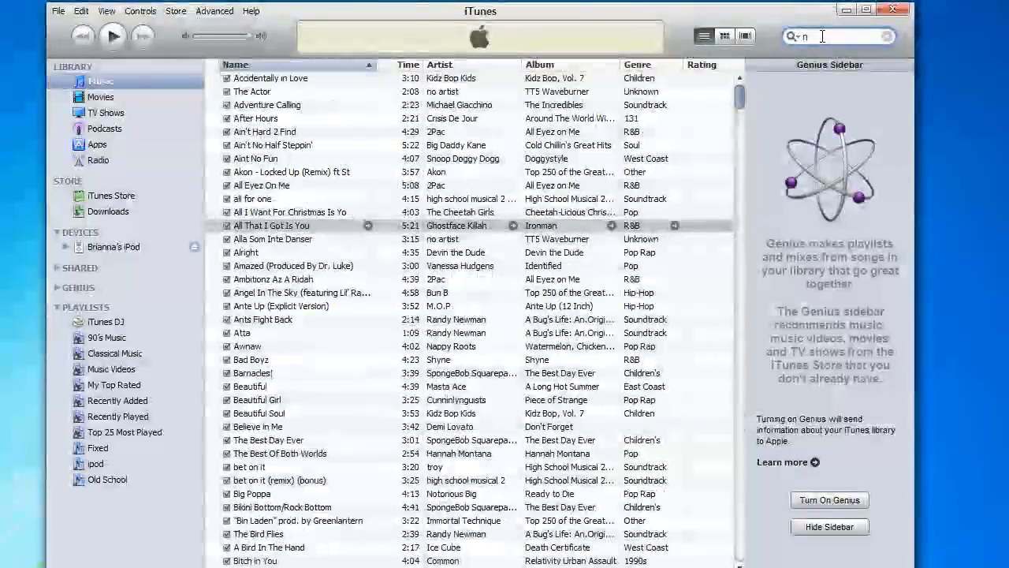
{"action": "type", "text": "ow or nev"}
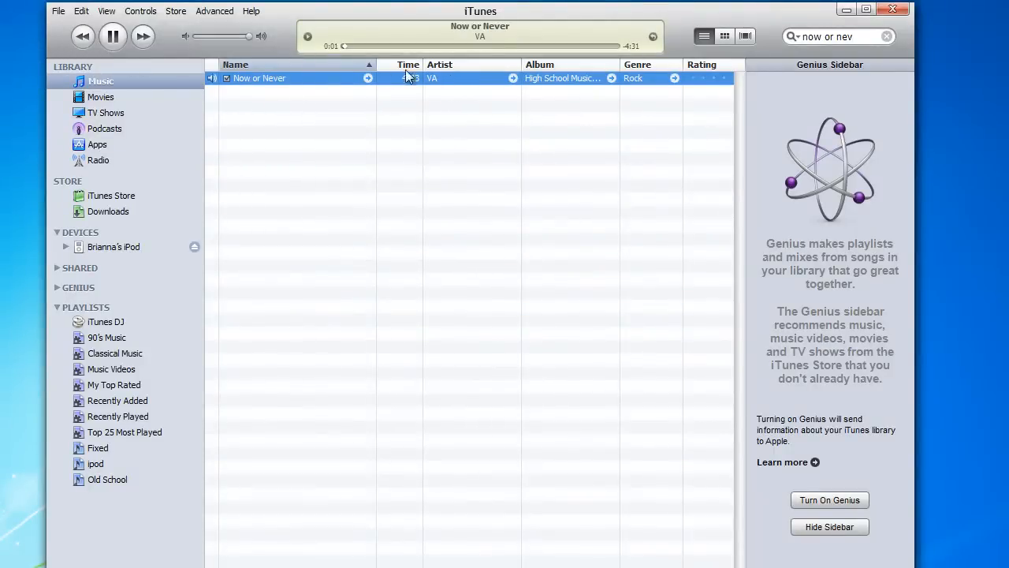
{"action": "left_click", "coordinate": [113, 37]}
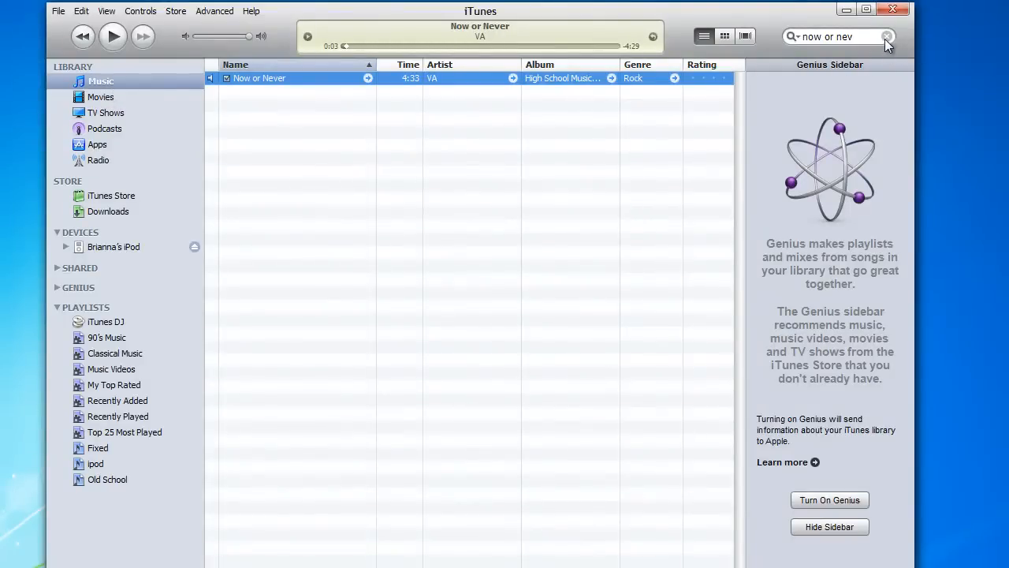
{"action": "left_click", "coordinate": [886, 36]}
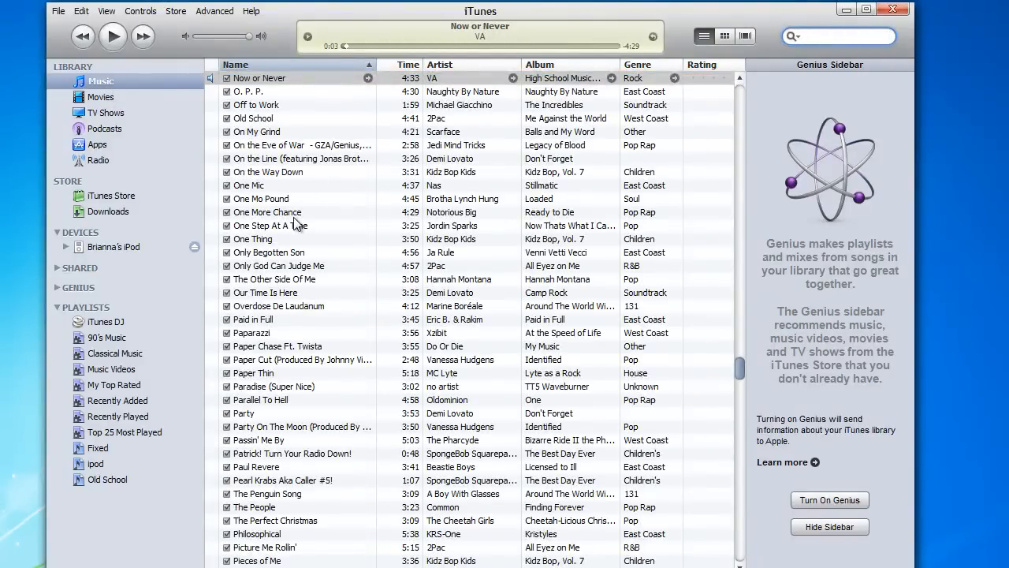
Pick Now or Never in the full song list, then bring up the iPod's sync settings
{"action": "scroll", "scroll_direction": "down", "scroll_amount": 3}
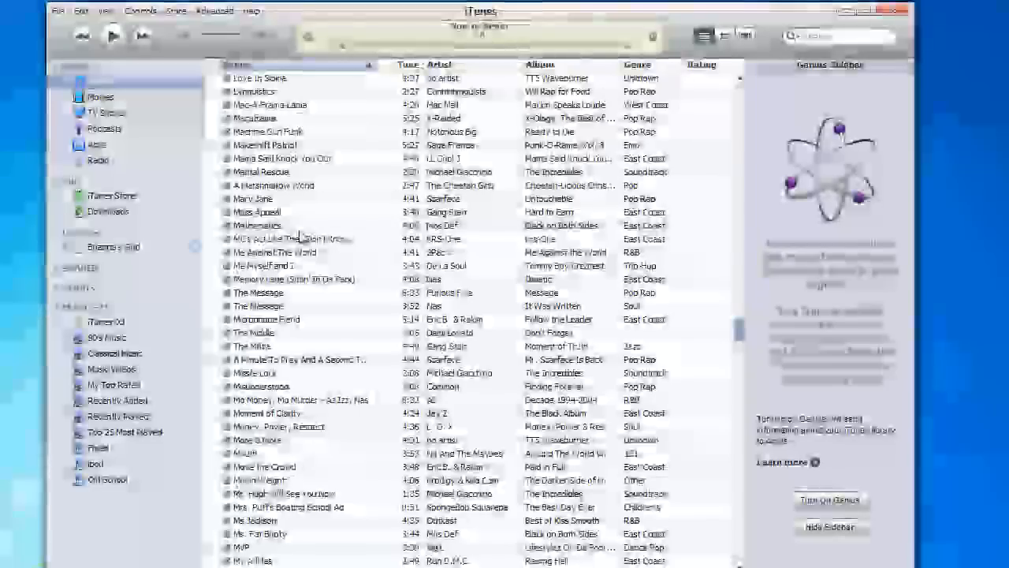
{"action": "scroll", "scroll_direction": "down", "scroll_amount": 3}
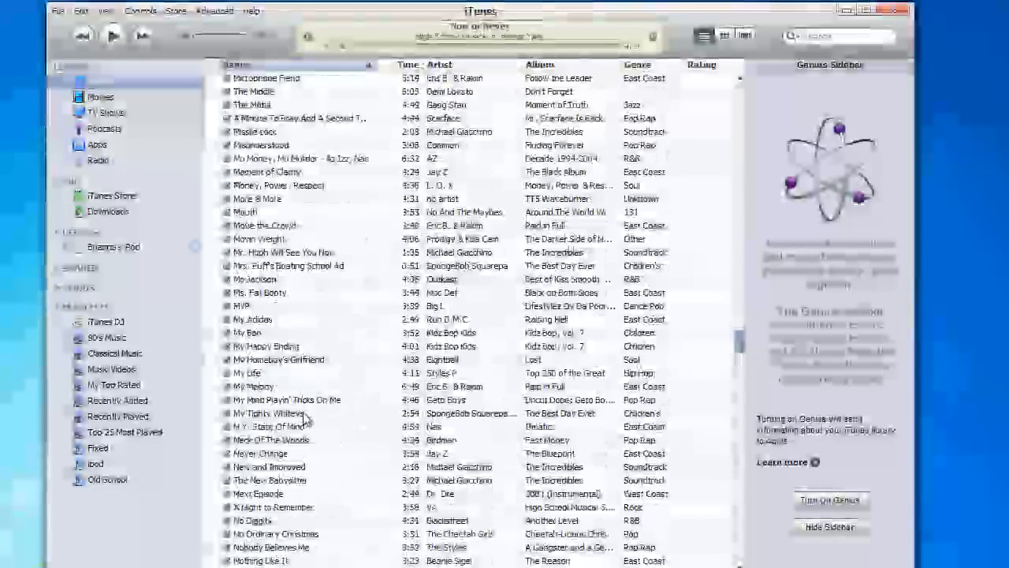
{"action": "scroll", "scroll_direction": "down", "scroll_amount": 3}
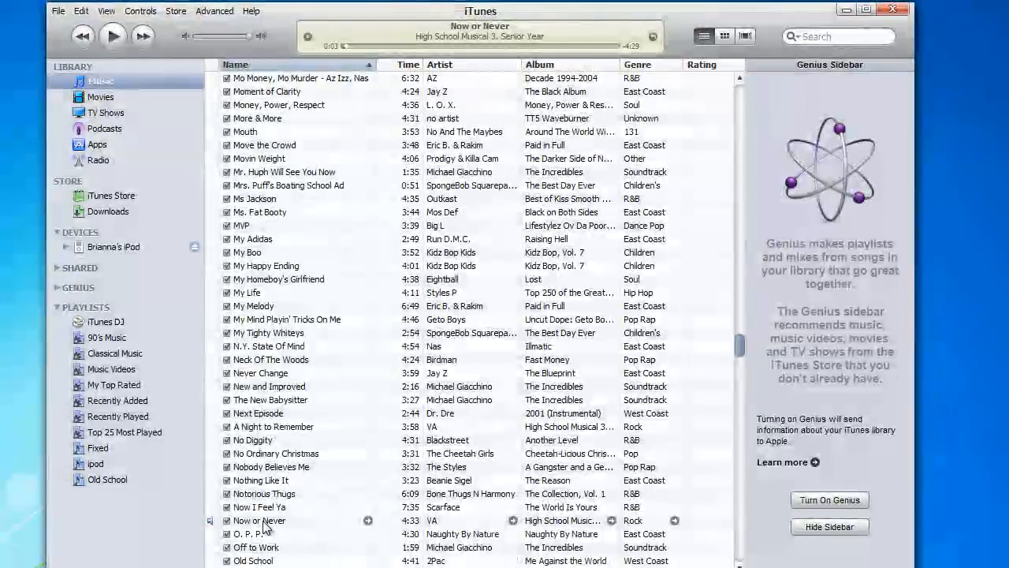
{"action": "left_click", "coordinate": [258, 520]}
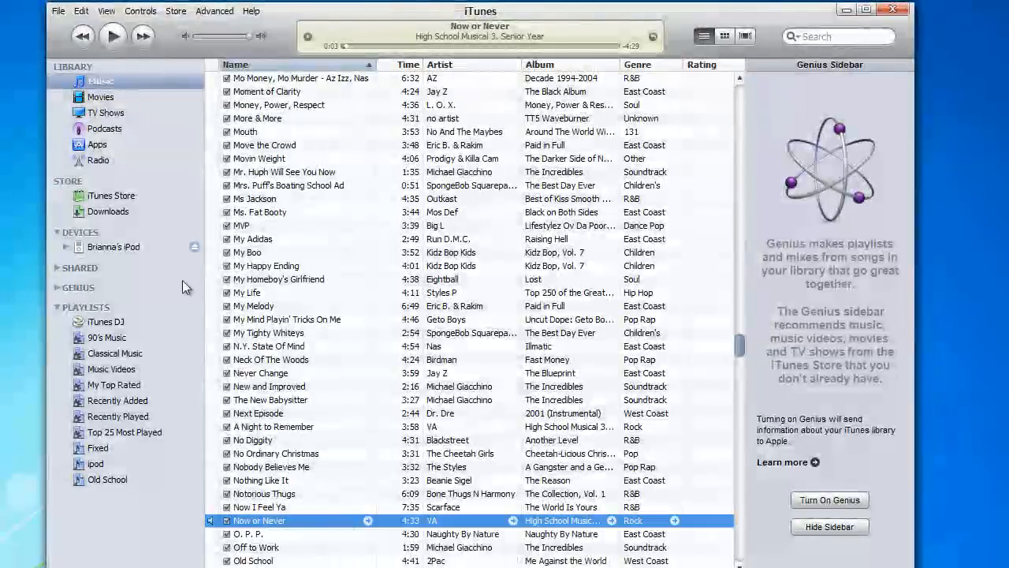
{"action": "left_click", "coordinate": [114, 247]}
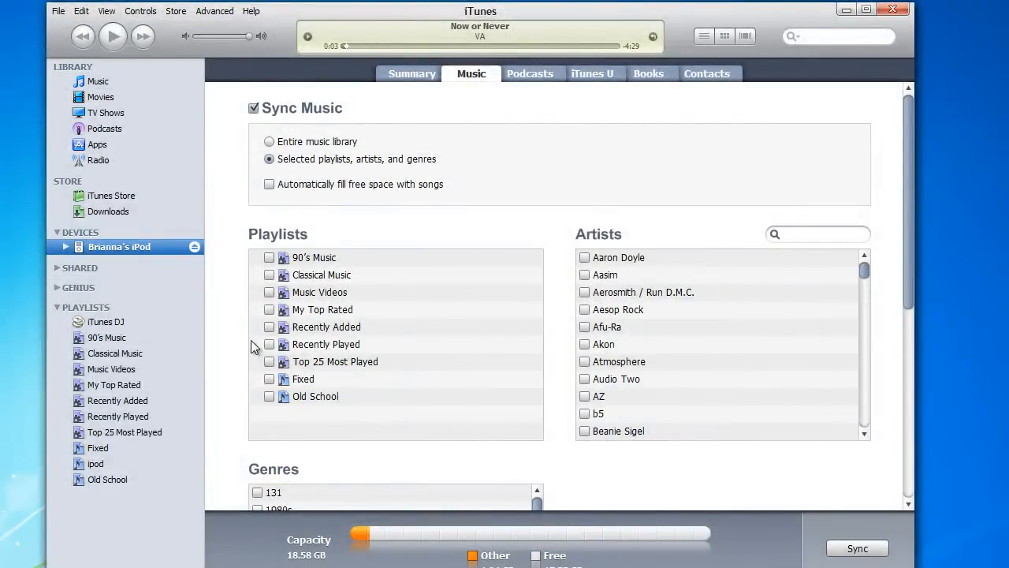
{"action": "mouse_move", "coordinate": [271, 331]}
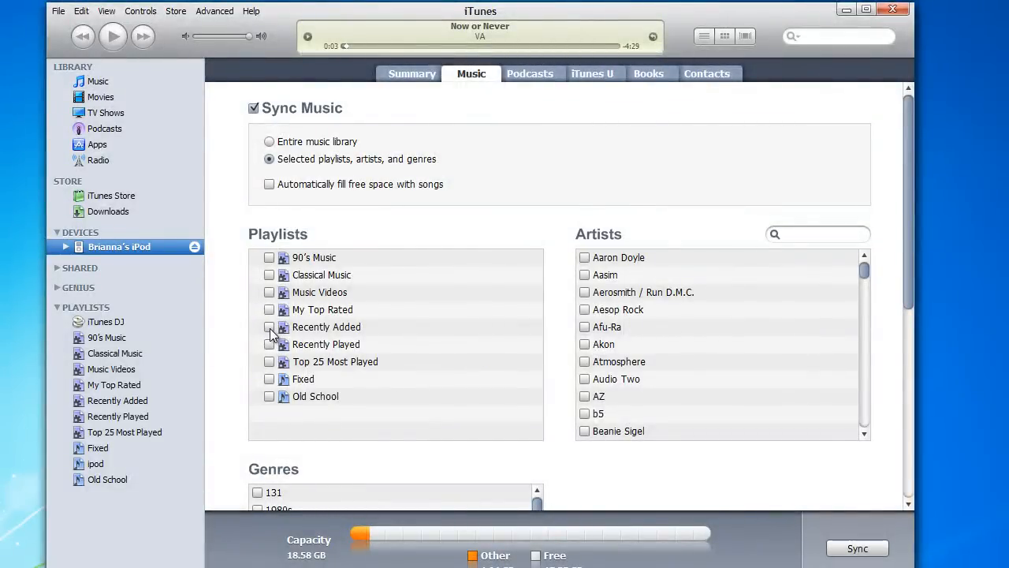
Tick Recently Added in the iPod's Music sync, apply it, and eject after syncing
{"action": "left_click", "coordinate": [270, 327]}
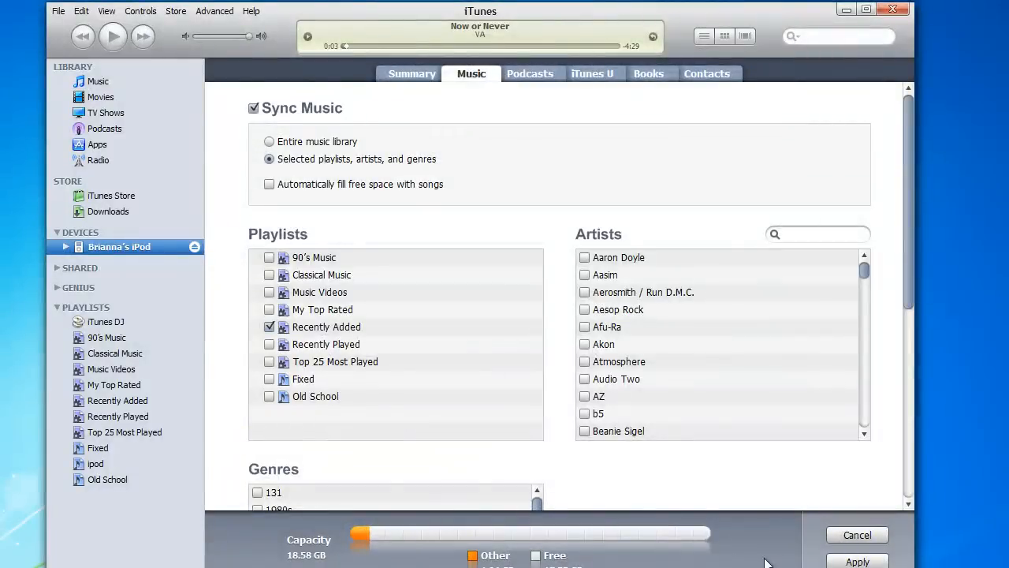
{"action": "left_click", "coordinate": [857, 561]}
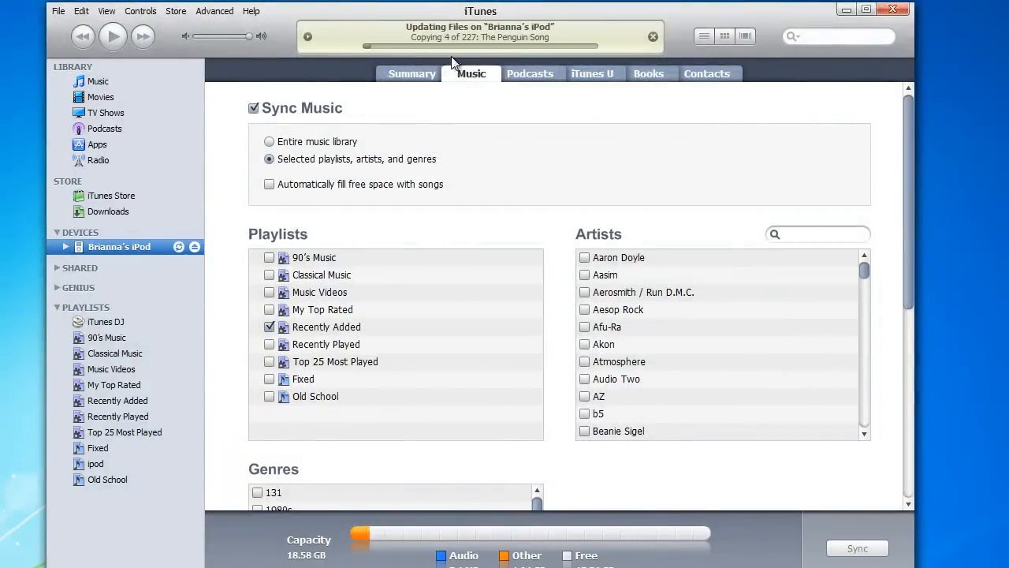
{"action": "mouse_move", "coordinate": [487, 51]}
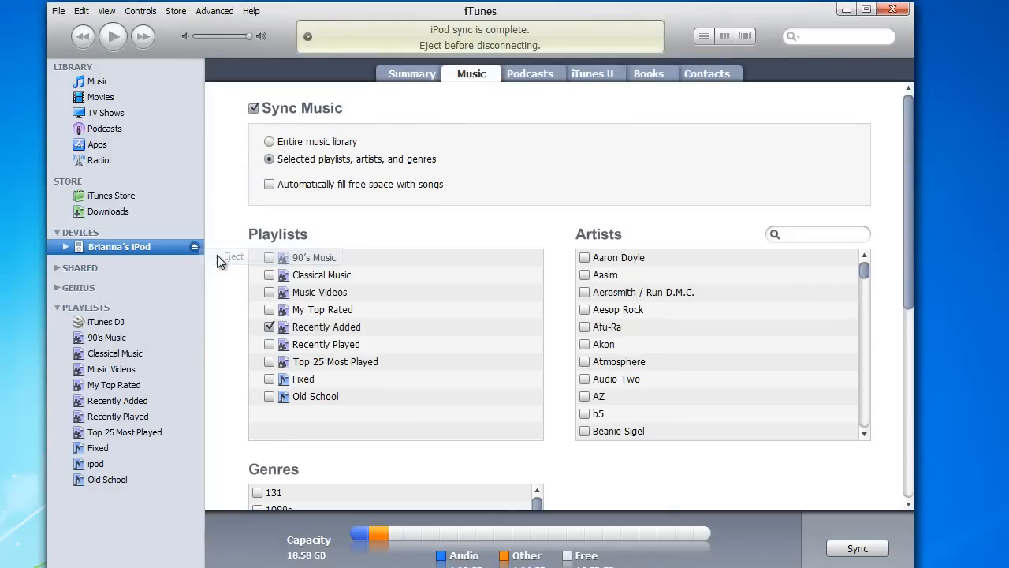
{"action": "left_click", "coordinate": [97, 80]}
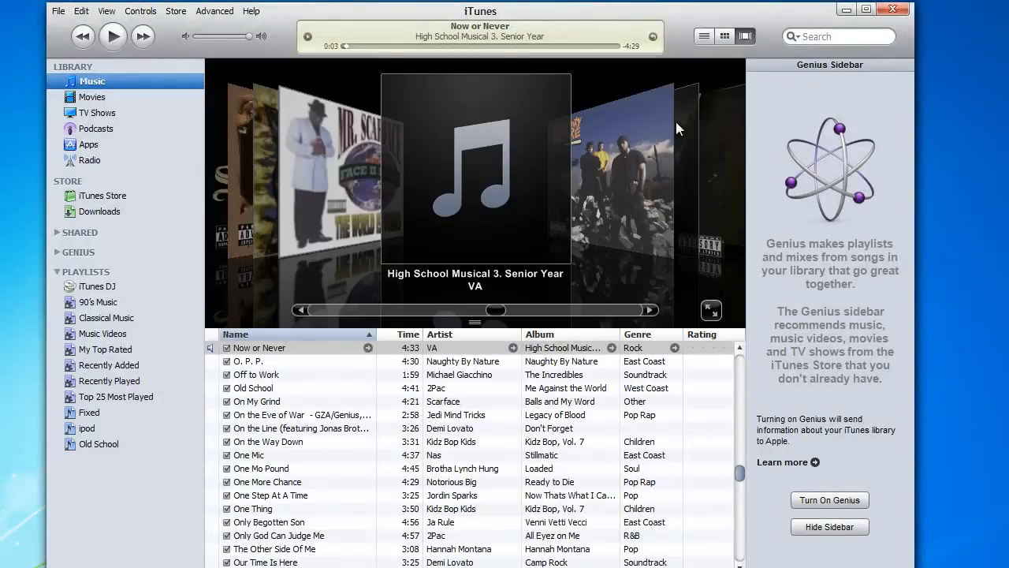
{"action": "mouse_move", "coordinate": [195, 426]}
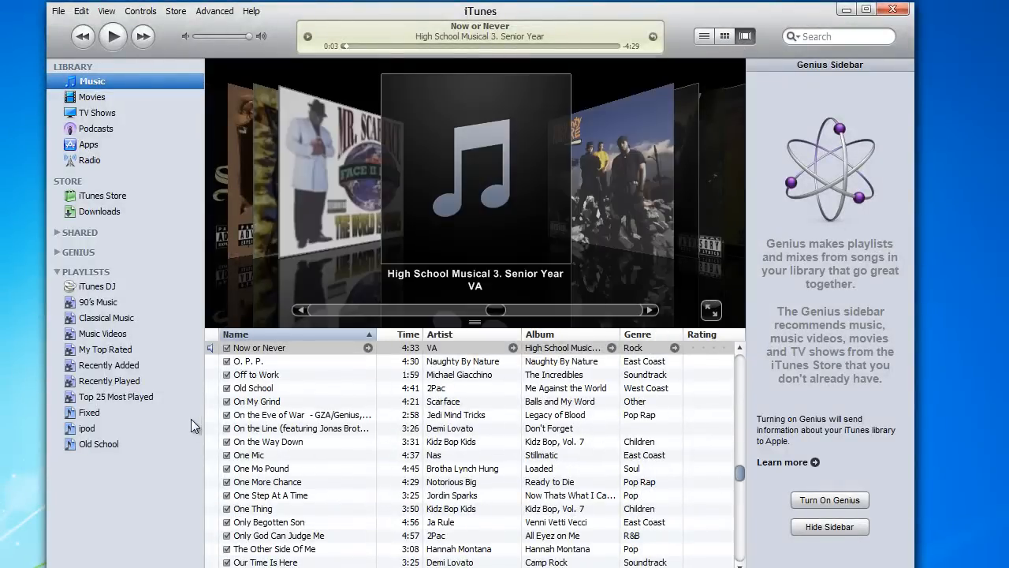
{"action": "mouse_move", "coordinate": [94, 414]}
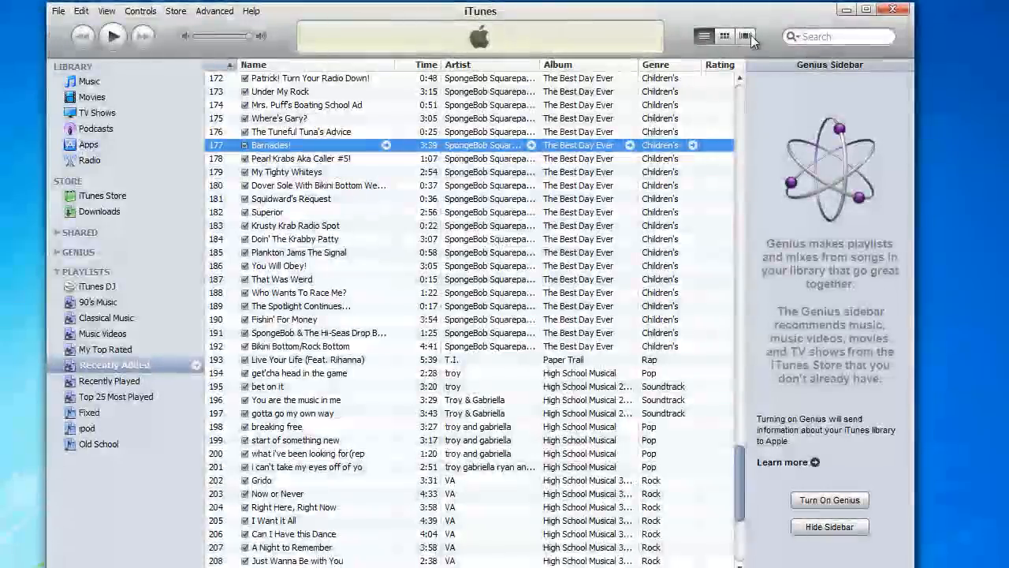
View Recently Added in Cover Flow and scroll through tracks lacking album artwork
{"action": "left_click", "coordinate": [744, 36]}
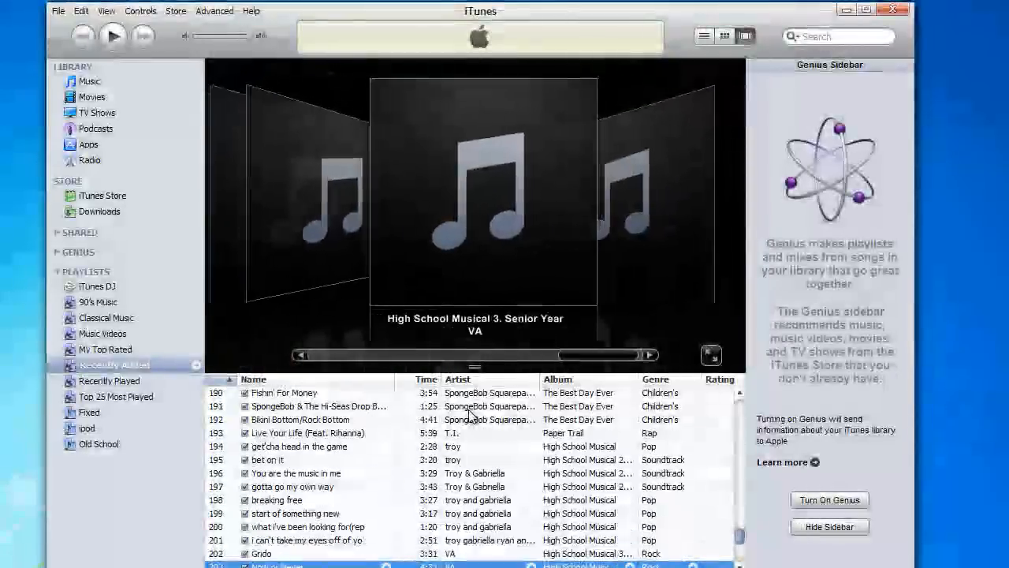
{"action": "scroll", "scroll_direction": "down", "scroll_amount": 3}
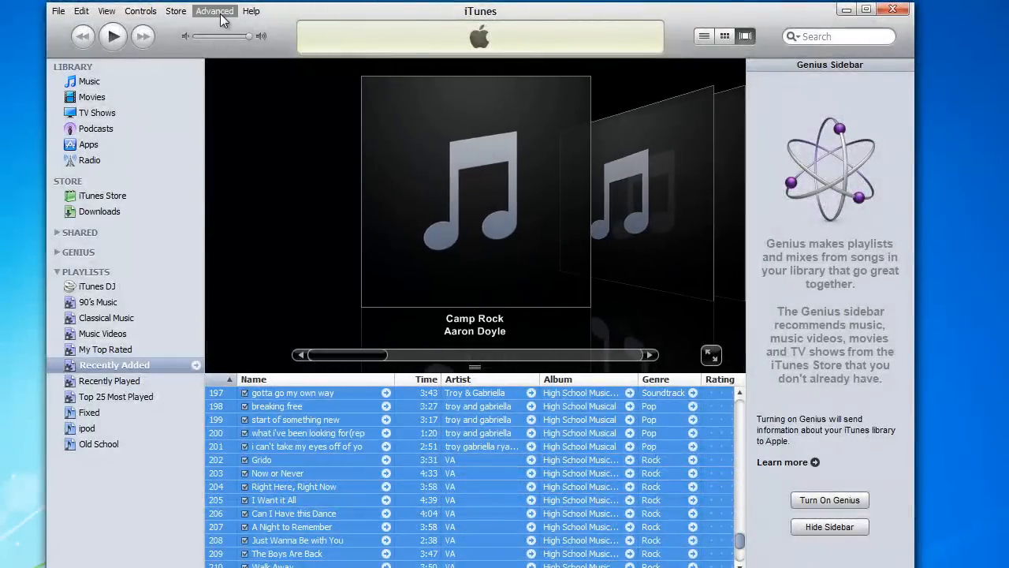
Run Advanced > Get Album Artwork with 'Do not ask me again', then check covers in Fixed
{"action": "left_click", "coordinate": [214, 10]}
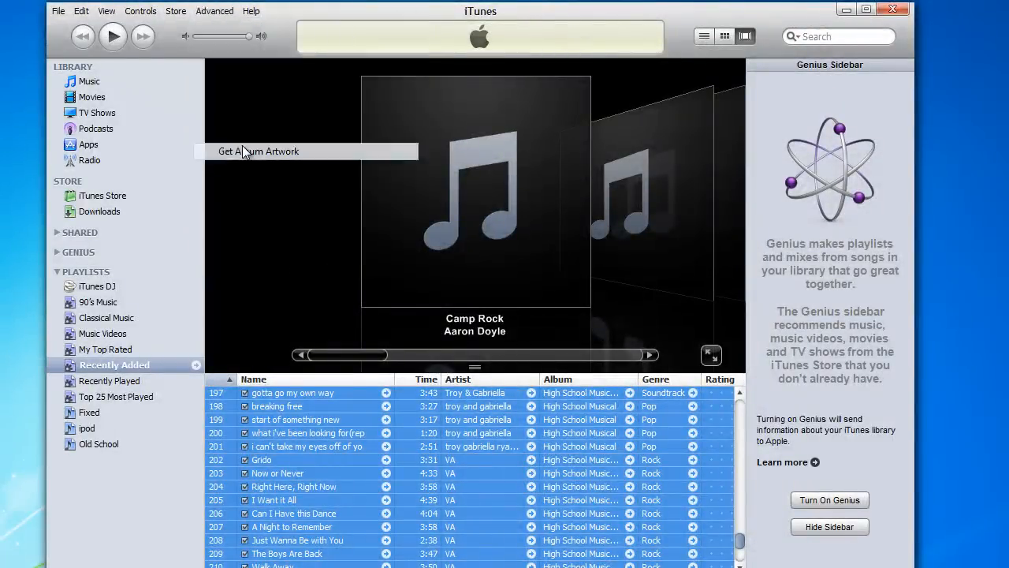
{"action": "left_click", "coordinate": [257, 151]}
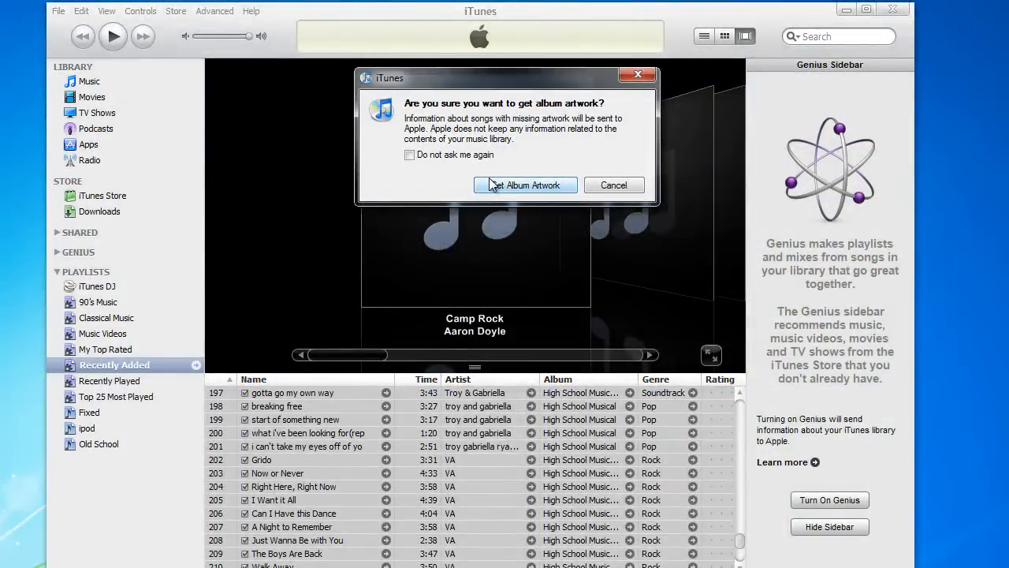
{"action": "left_click", "coordinate": [409, 155]}
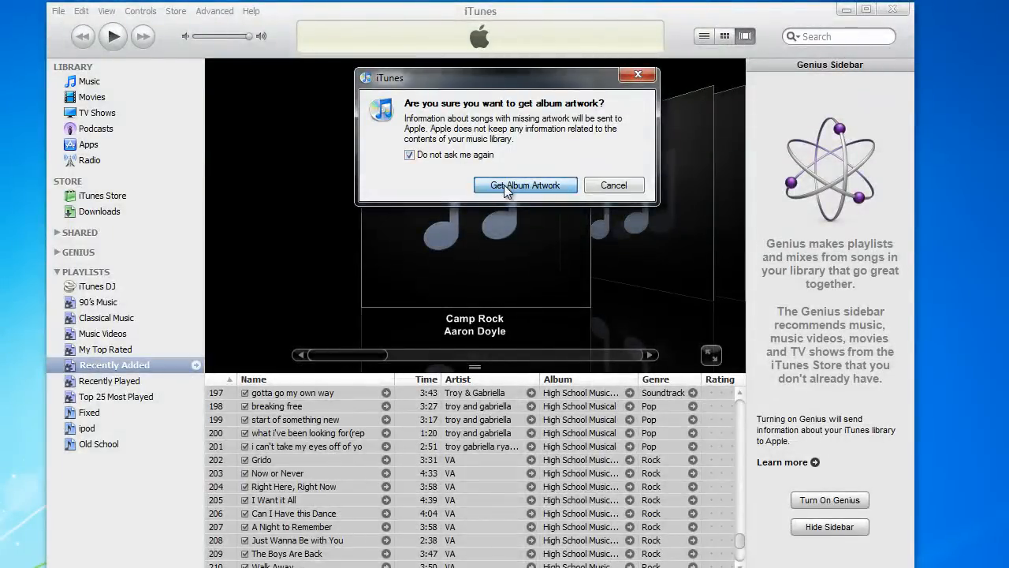
{"action": "left_click", "coordinate": [525, 184]}
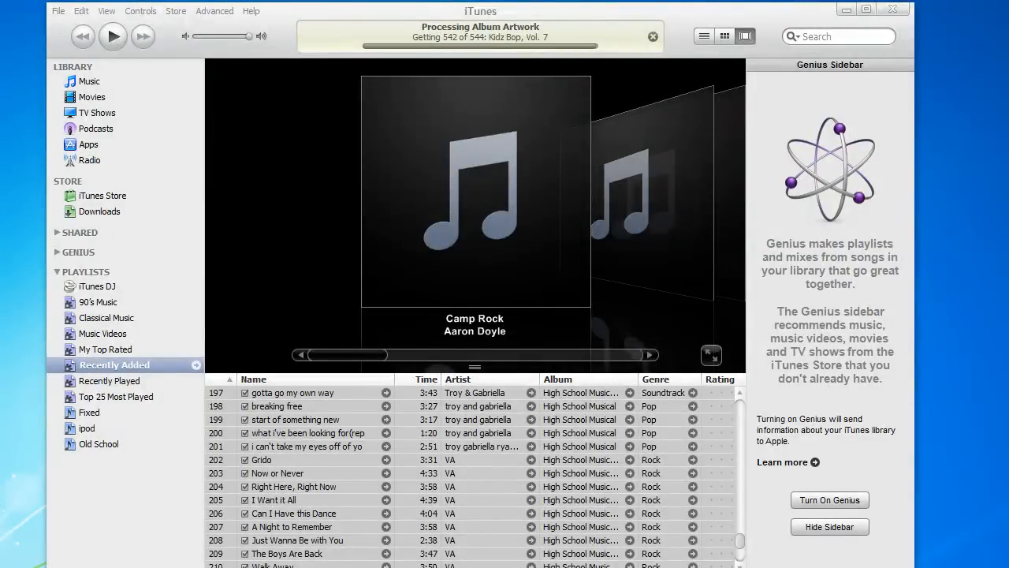
{"action": "left_click", "coordinate": [90, 411]}
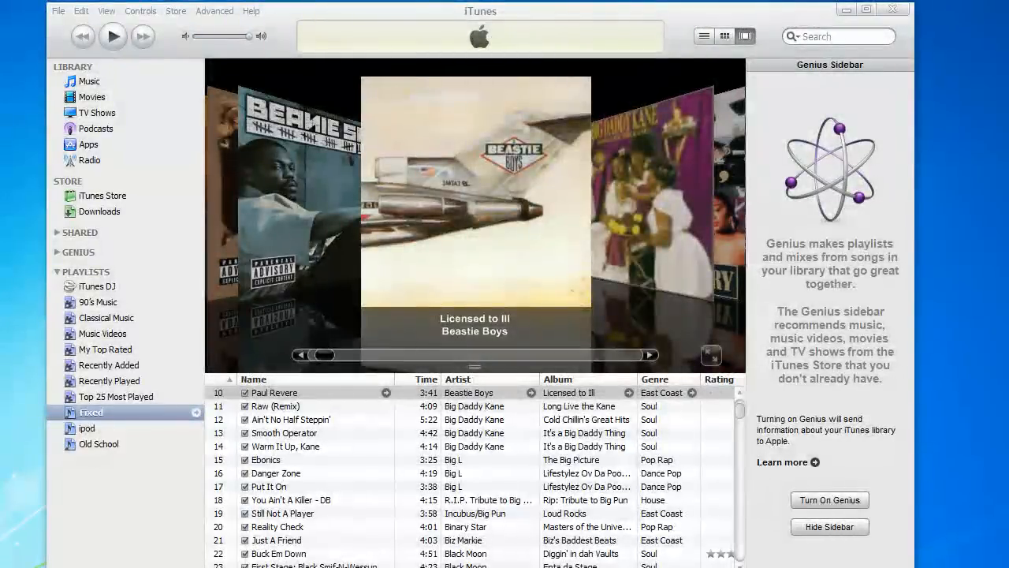
{"action": "mouse_move", "coordinate": [571, 175]}
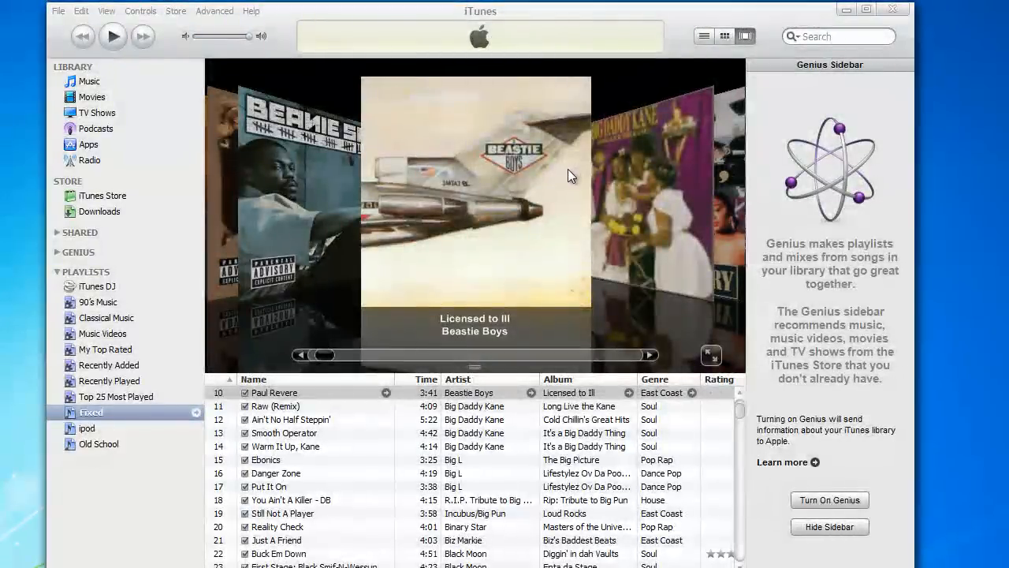